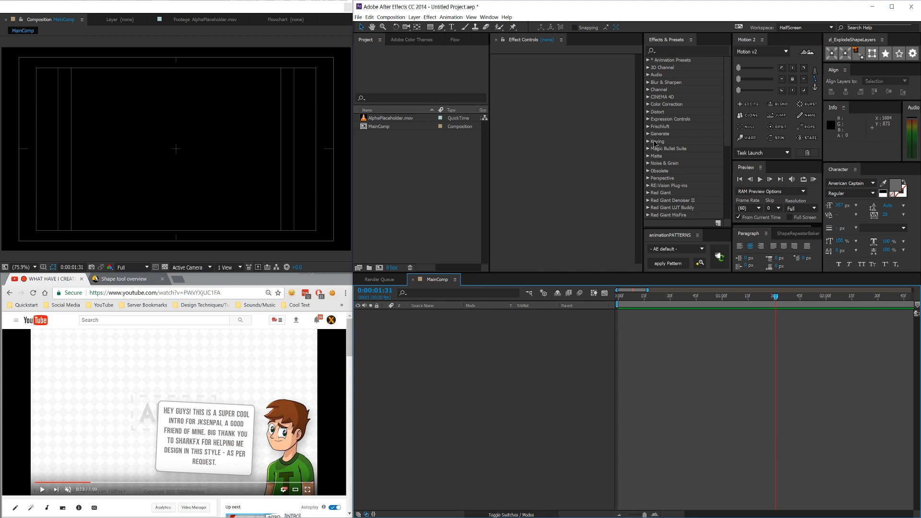
{"action": "mouse_move", "coordinate": [739, 176]}
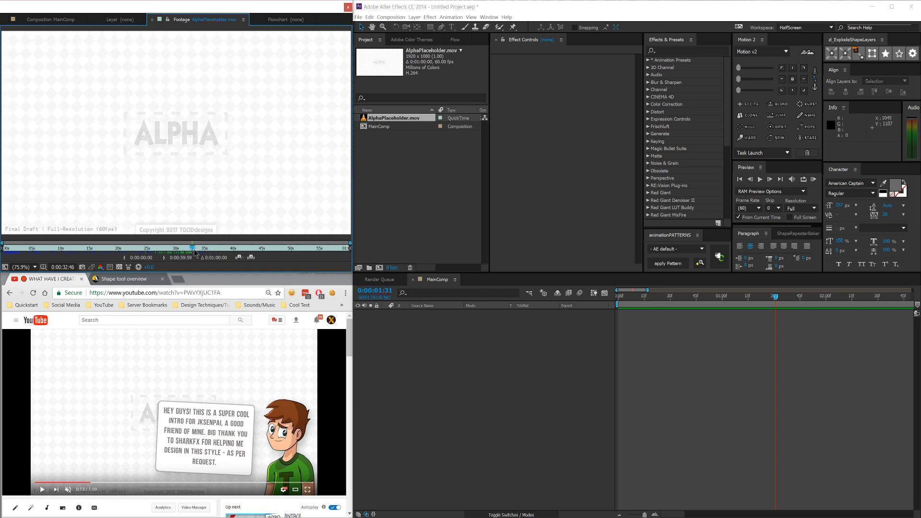
Scrub the AlphaPlaceholder footage back from about 25 to 17 seconds to review earlier frames
{"action": "left_click_drag", "start_coordinate": [191, 248], "coordinate": [152, 248]}
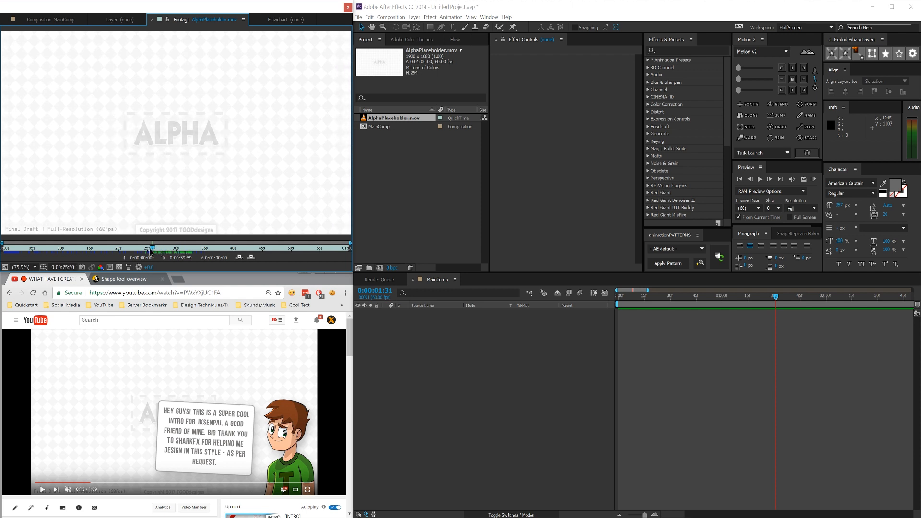
{"action": "left_click_drag", "start_coordinate": [152, 247], "coordinate": [122, 247]}
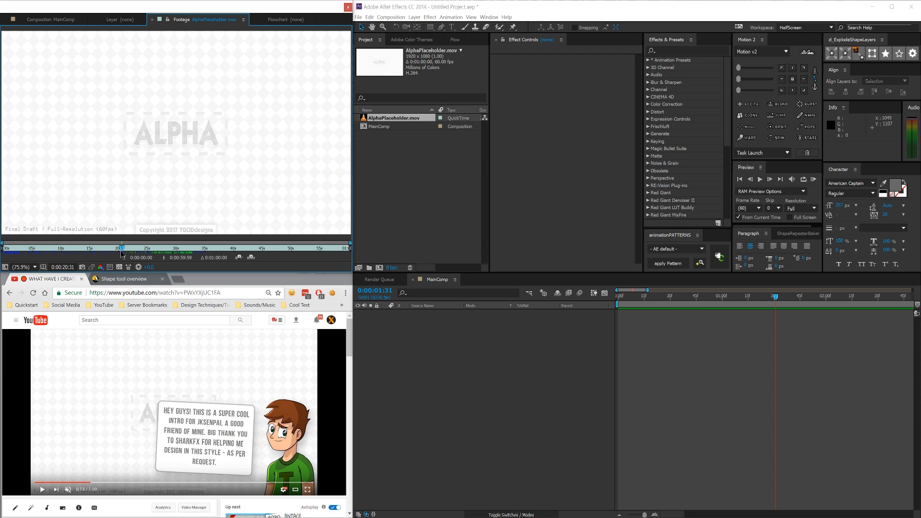
{"action": "left_click_drag", "start_coordinate": [122, 247], "coordinate": [102, 246]}
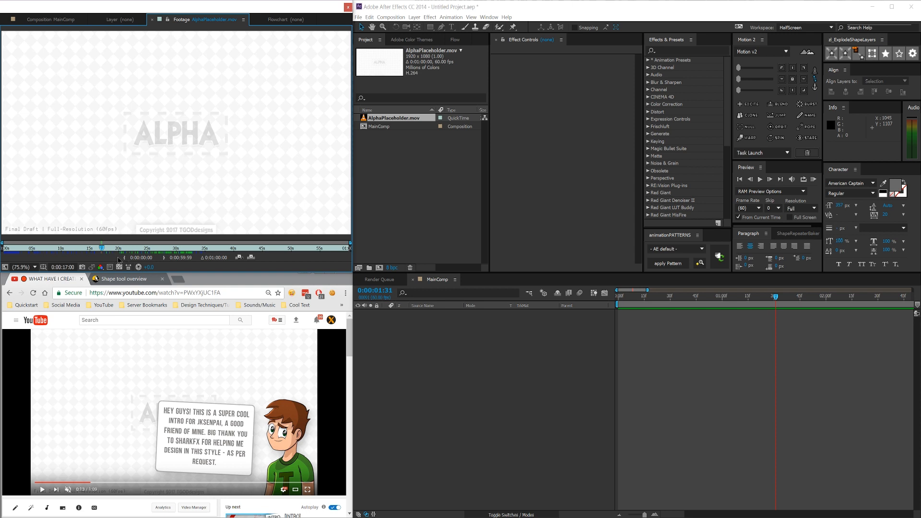
{"action": "mouse_move", "coordinate": [132, 367]}
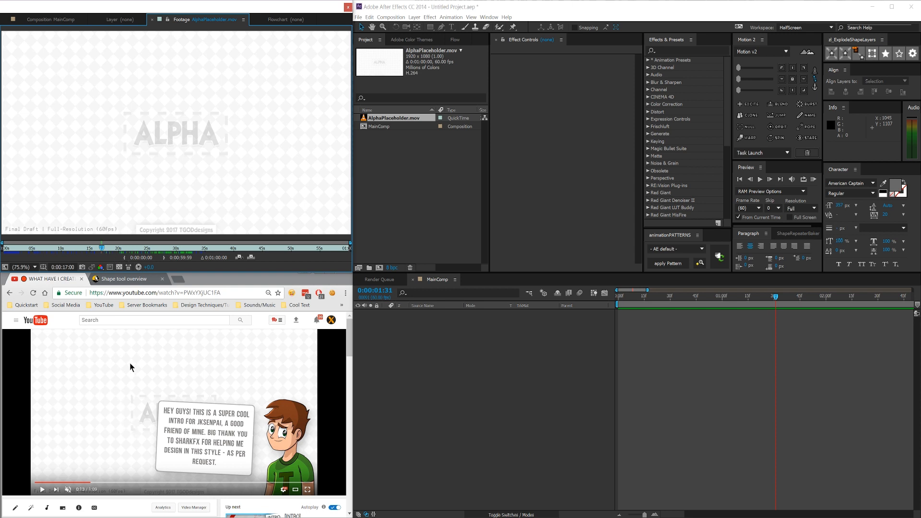
{"action": "mouse_move", "coordinate": [114, 324]}
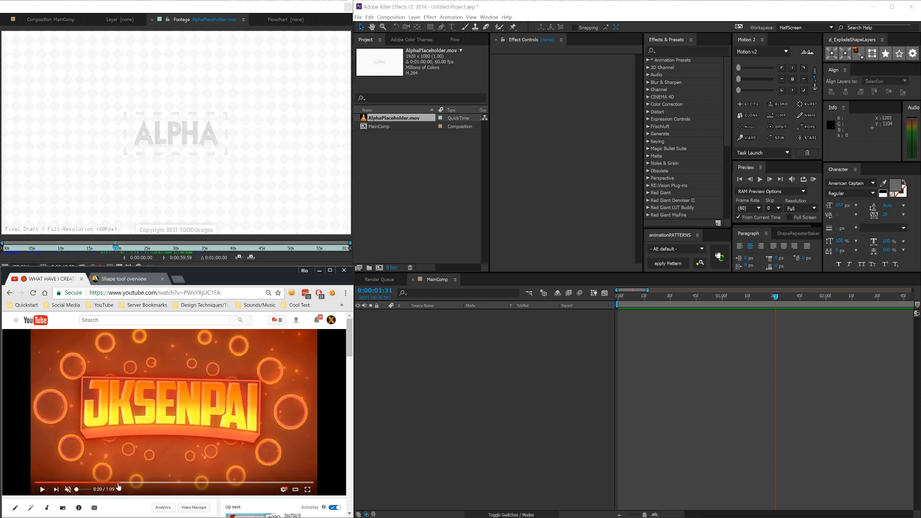
{"action": "mouse_move", "coordinate": [106, 489]}
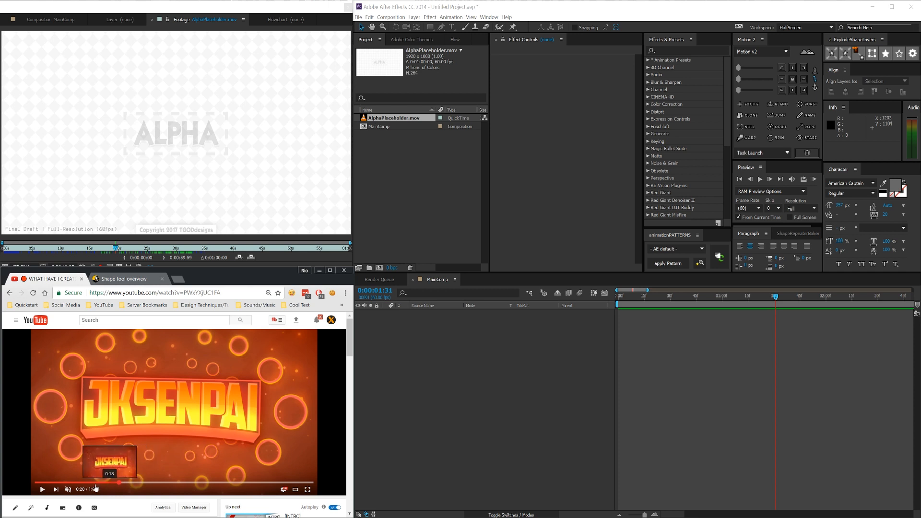
Play the YouTube reference intro, pause on the knife logo at 0:17, then scrub to ~19 s
{"action": "left_click", "coordinate": [43, 489]}
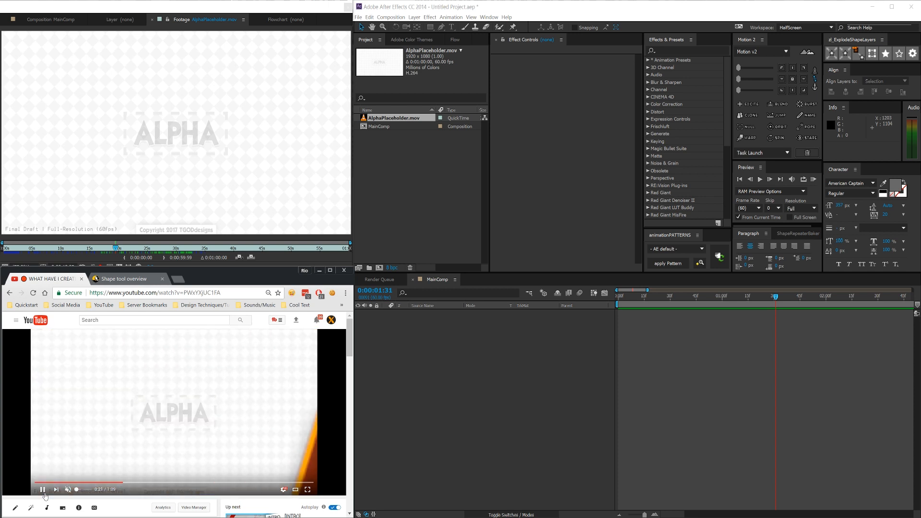
{"action": "left_click", "coordinate": [43, 490]}
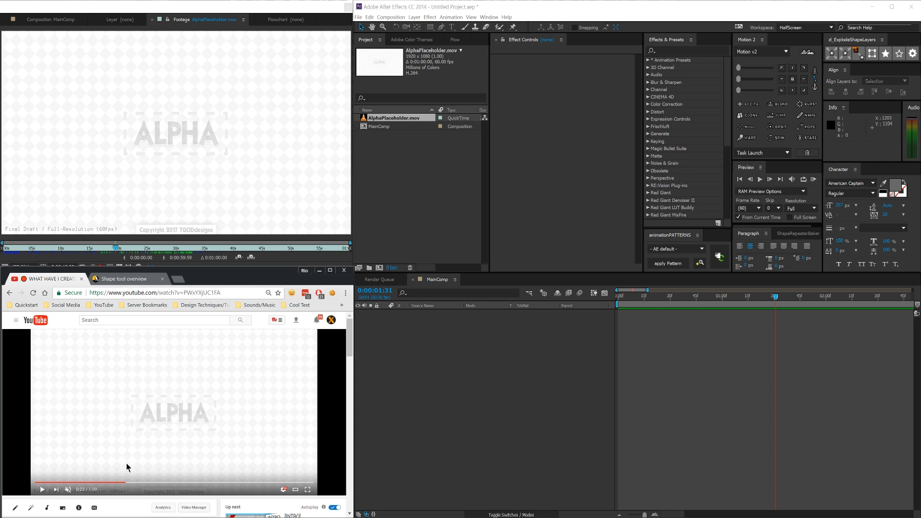
{"action": "mouse_move", "coordinate": [96, 483]}
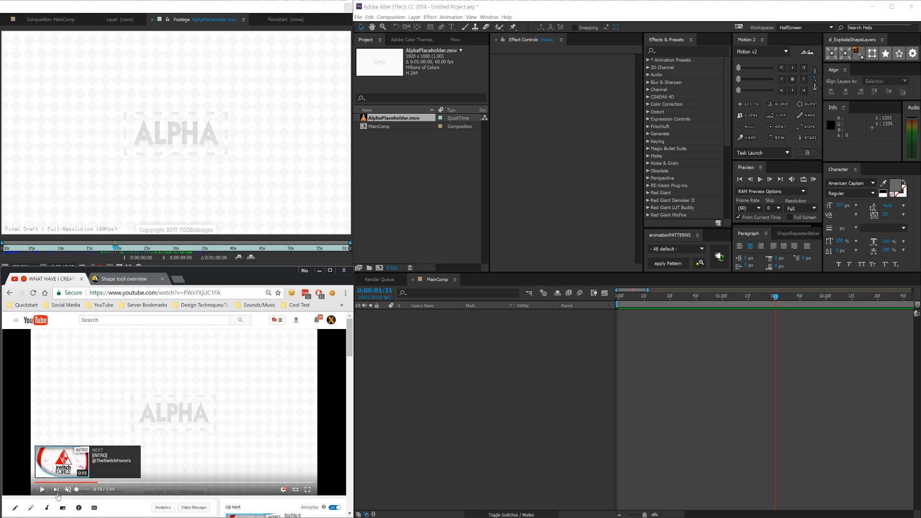
{"action": "left_click", "coordinate": [42, 489]}
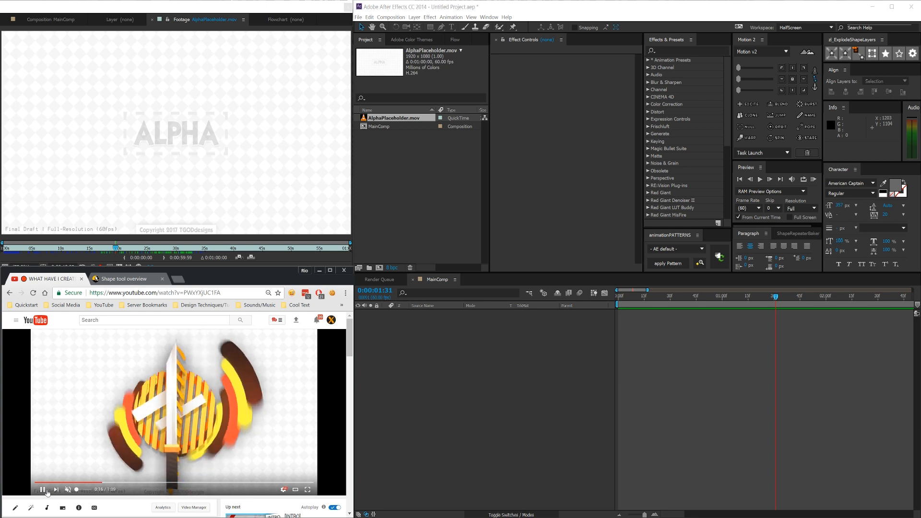
{"action": "left_click", "coordinate": [43, 490]}
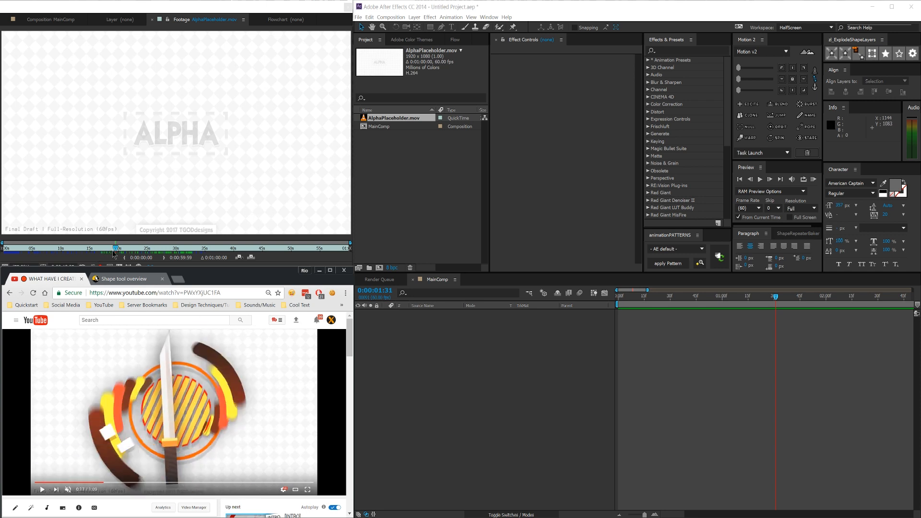
{"action": "mouse_move", "coordinate": [146, 140]}
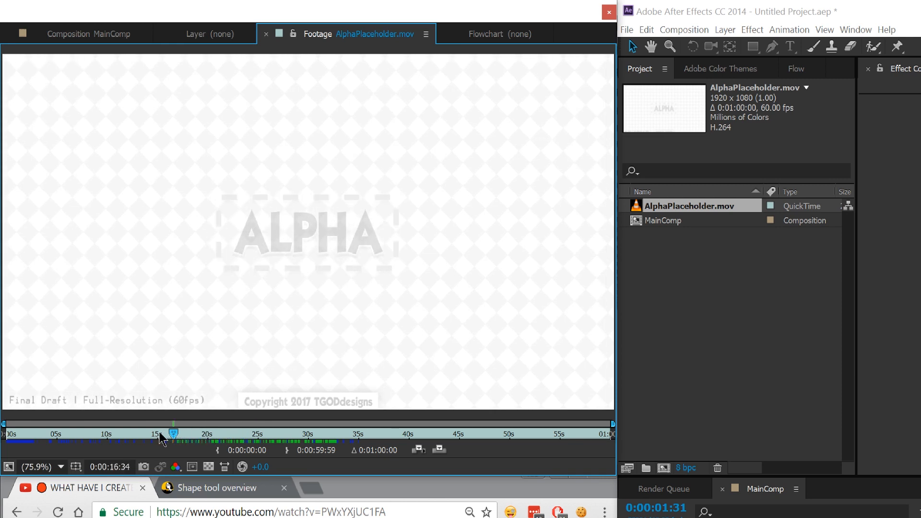
{"action": "left_click_drag", "start_coordinate": [173, 434], "coordinate": [204, 434]}
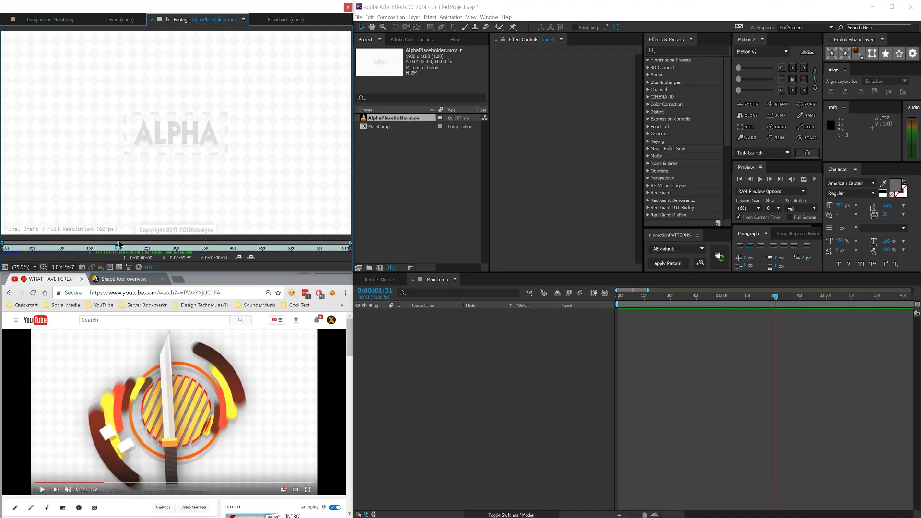
{"action": "mouse_move", "coordinate": [459, 213]}
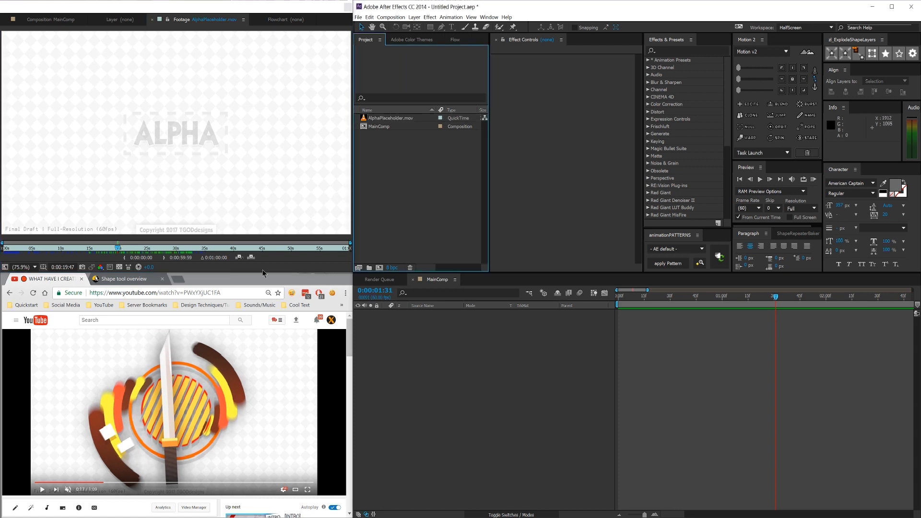
Bring the empty MainComp composition back into the viewer
{"action": "left_click", "coordinate": [51, 19]}
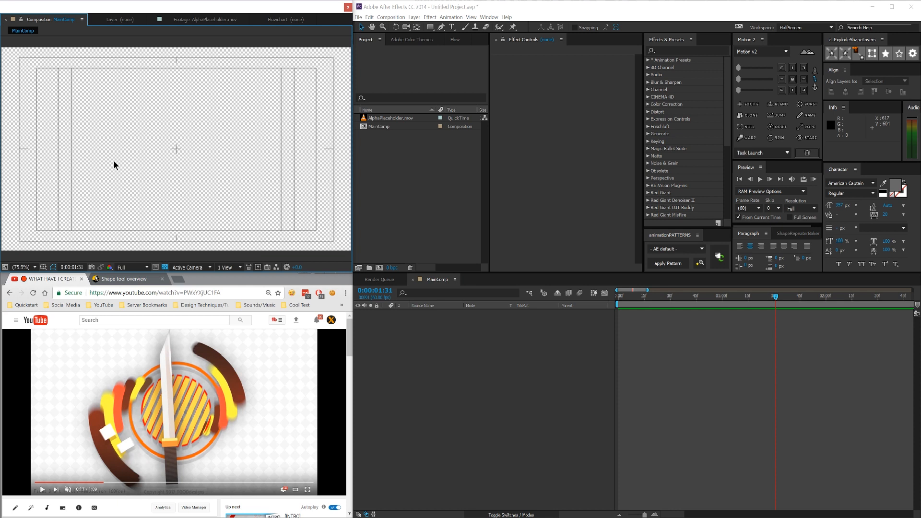
{"action": "mouse_move", "coordinate": [184, 251]}
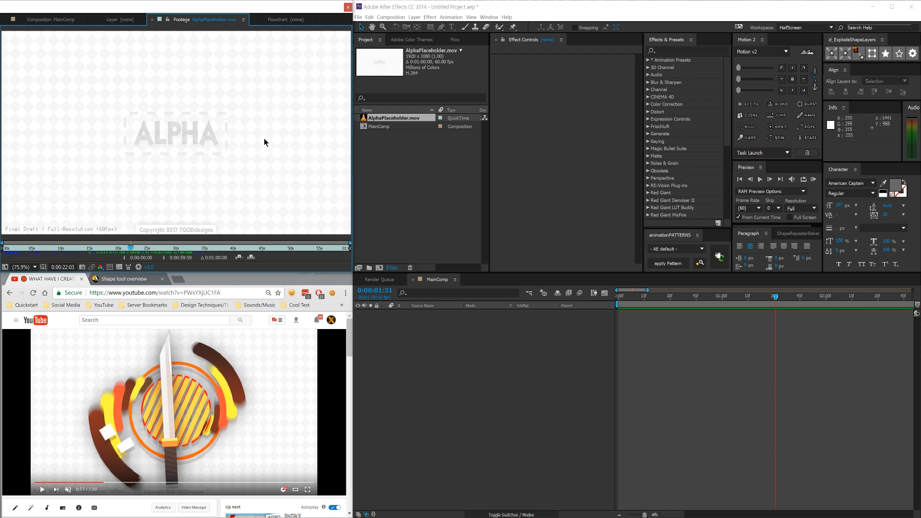
{"action": "mouse_move", "coordinate": [324, 134]}
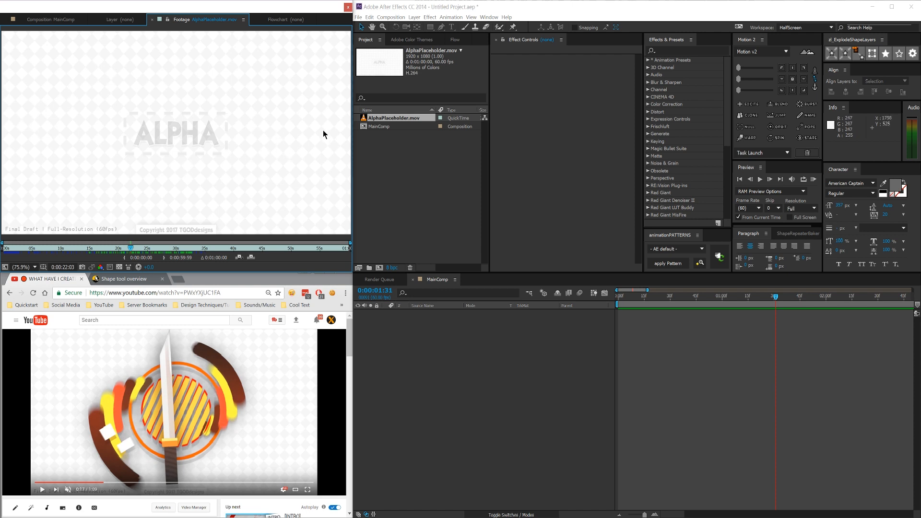
{"action": "left_click", "coordinate": [53, 20]}
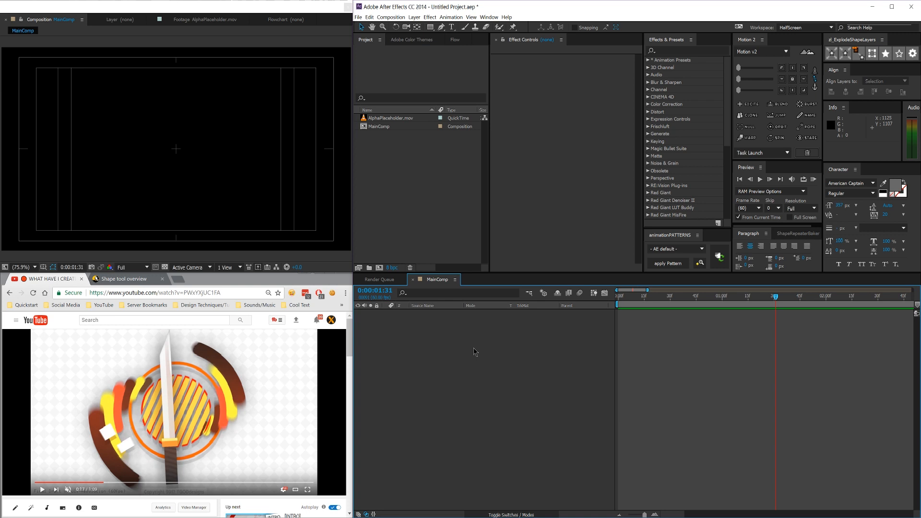
{"action": "mouse_move", "coordinate": [520, 294]}
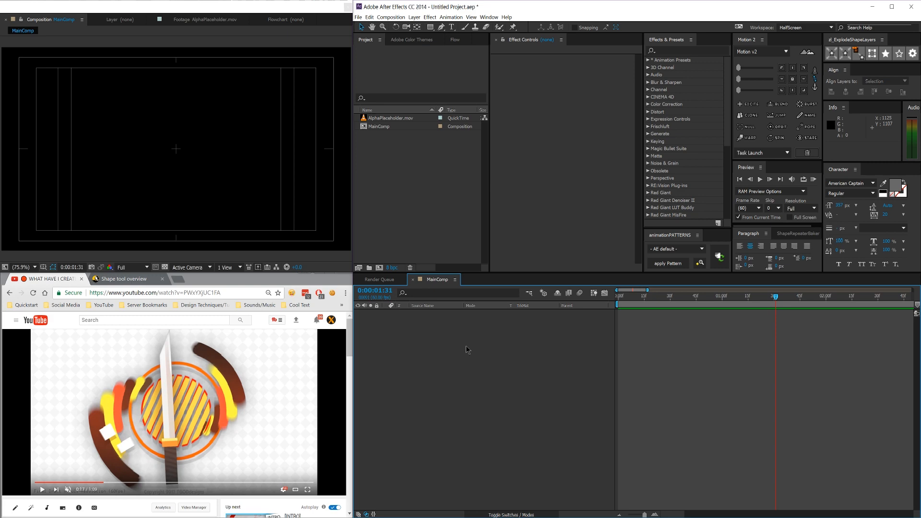
{"action": "left_click", "coordinate": [164, 267]}
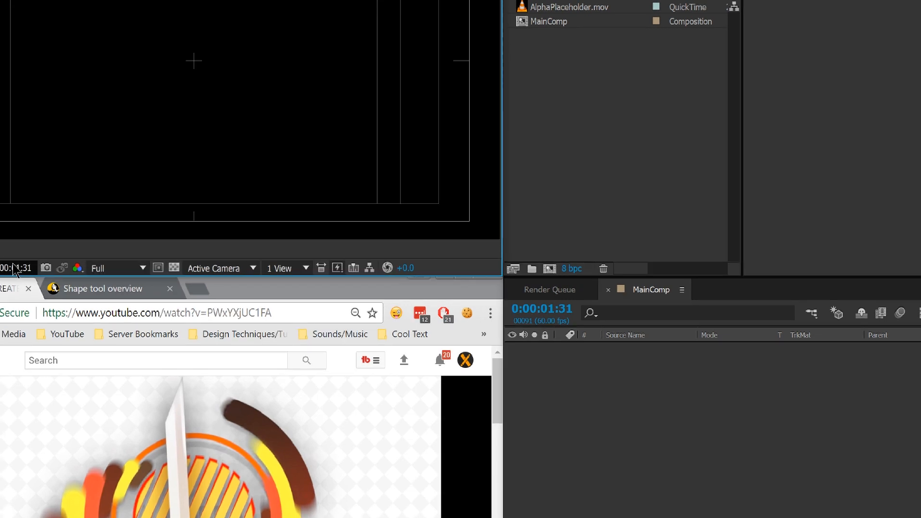
{"action": "mouse_move", "coordinate": [280, 266]}
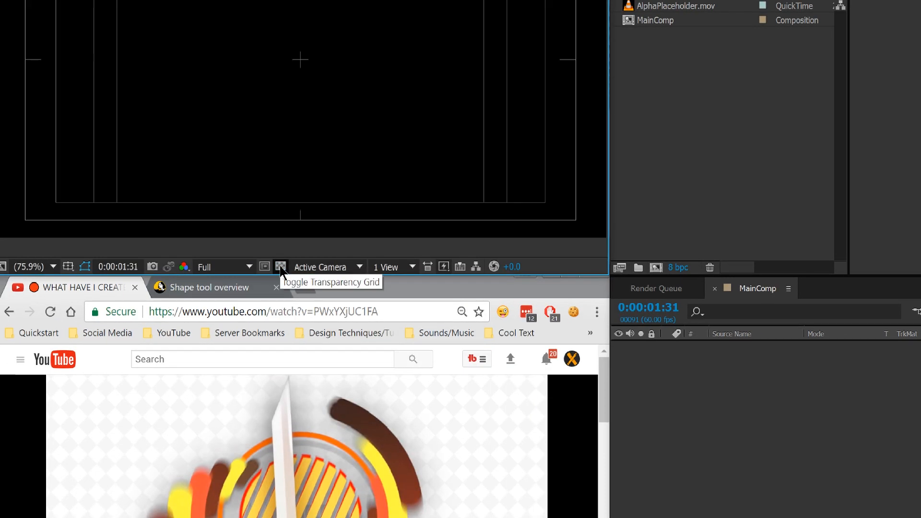
{"action": "left_click", "coordinate": [280, 266]}
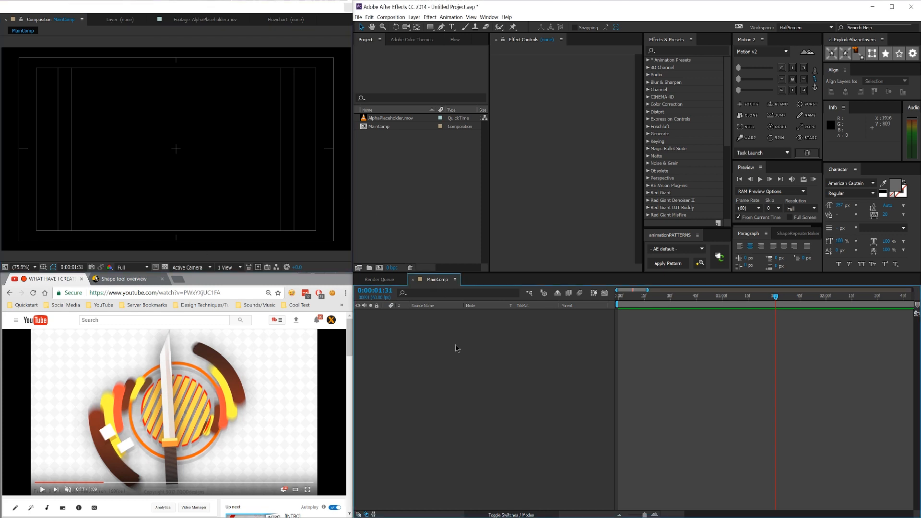
{"action": "mouse_move", "coordinate": [168, 150]}
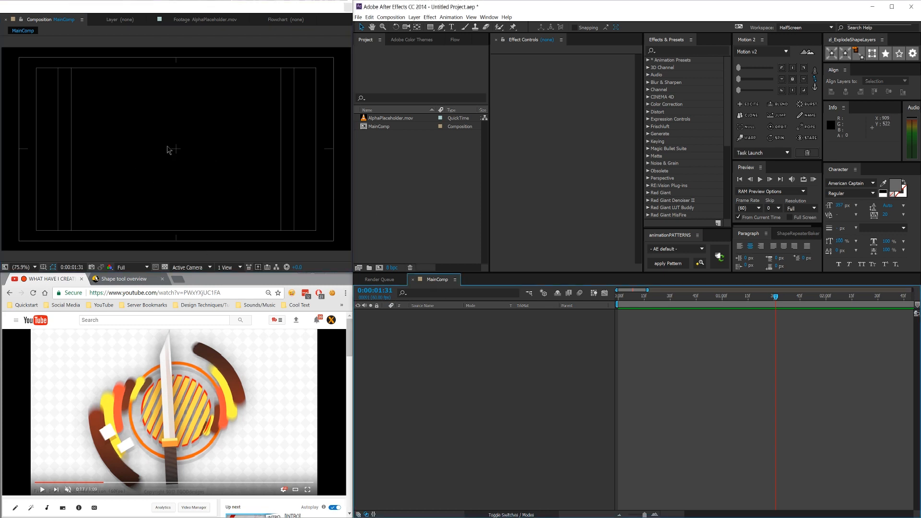
{"action": "mouse_move", "coordinate": [161, 140]}
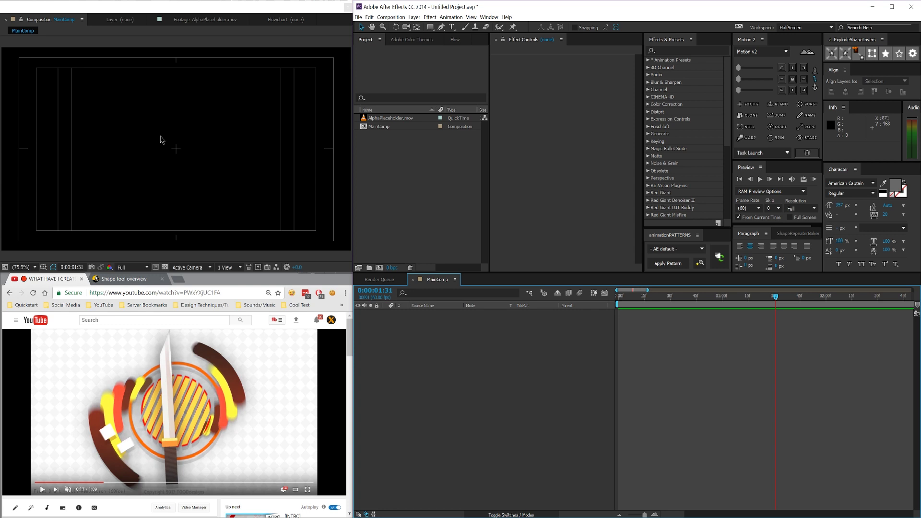
{"action": "mouse_move", "coordinate": [437, 353]}
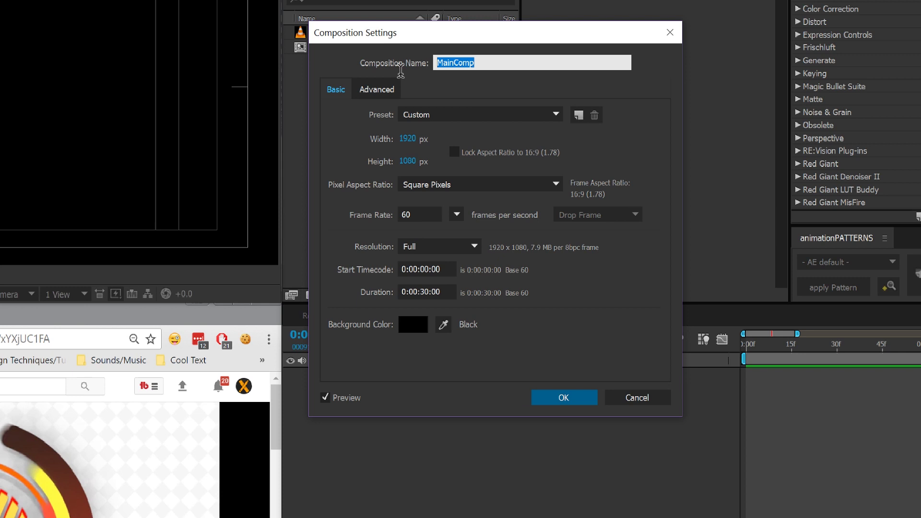
{"action": "left_click", "coordinate": [426, 292]}
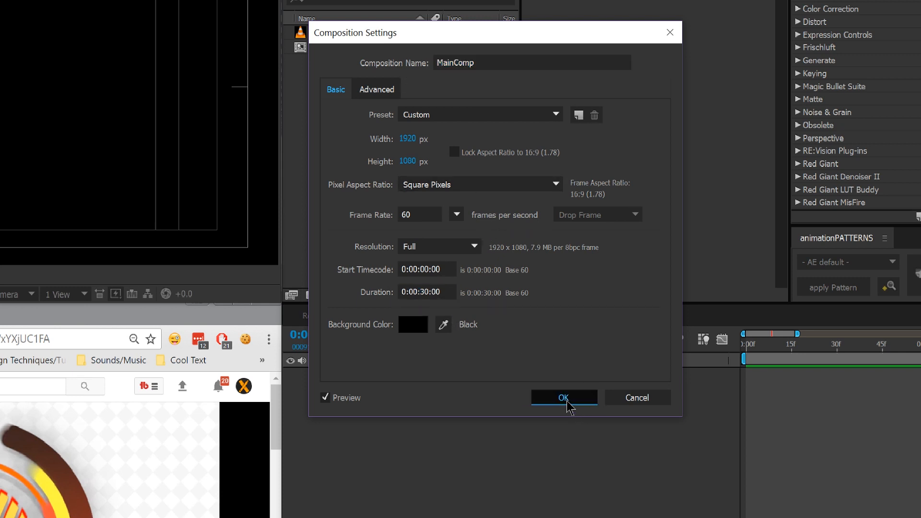
{"action": "left_click", "coordinate": [565, 398]}
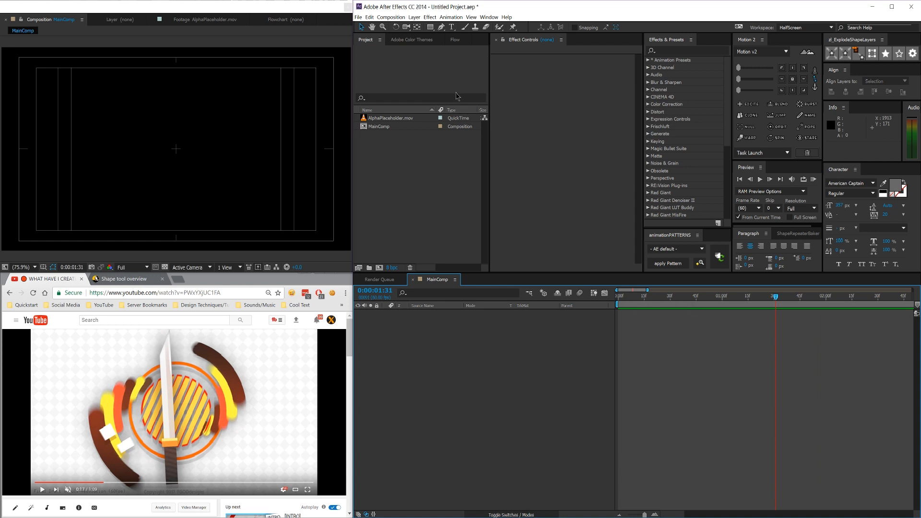
Draw a rectangle in Shape Layer 1 and set its path size to 100 by 100
{"action": "left_click", "coordinate": [435, 28]}
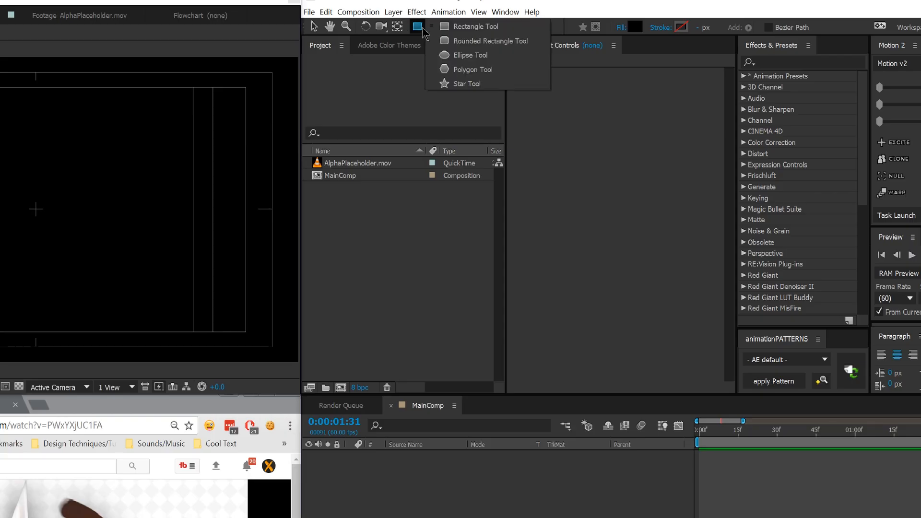
{"action": "left_click", "coordinate": [416, 27]}
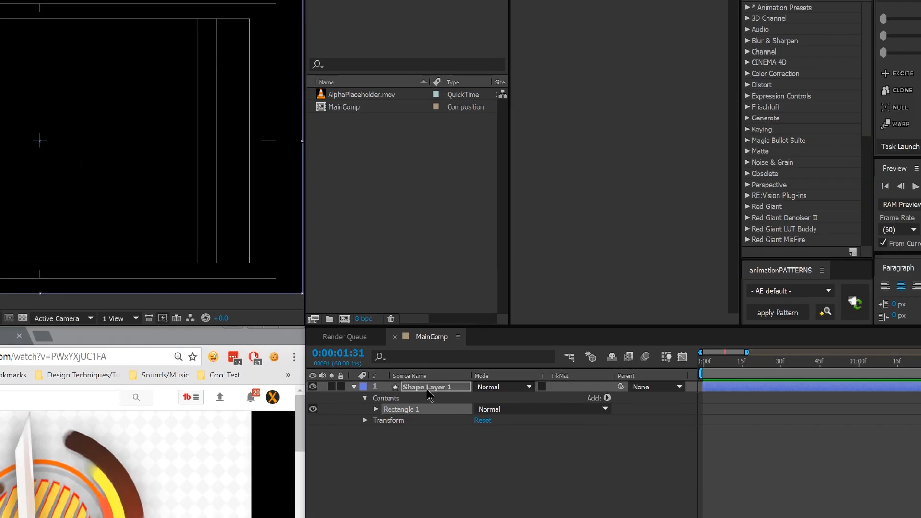
{"action": "left_click", "coordinate": [376, 409]}
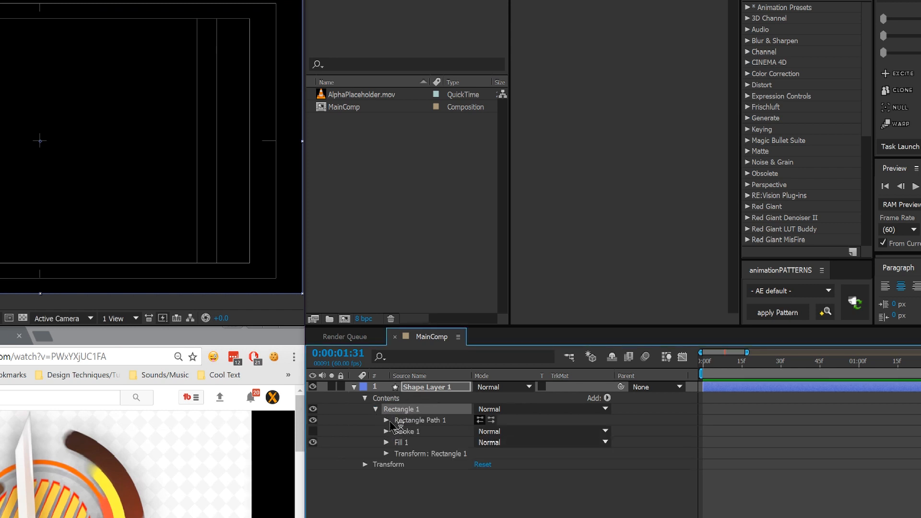
{"action": "left_click", "coordinate": [385, 421]}
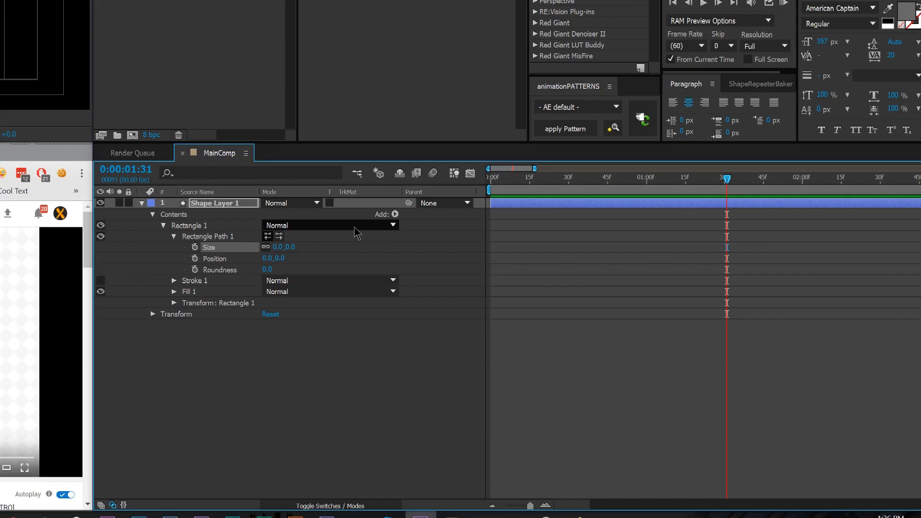
{"action": "type", "text": "10"}
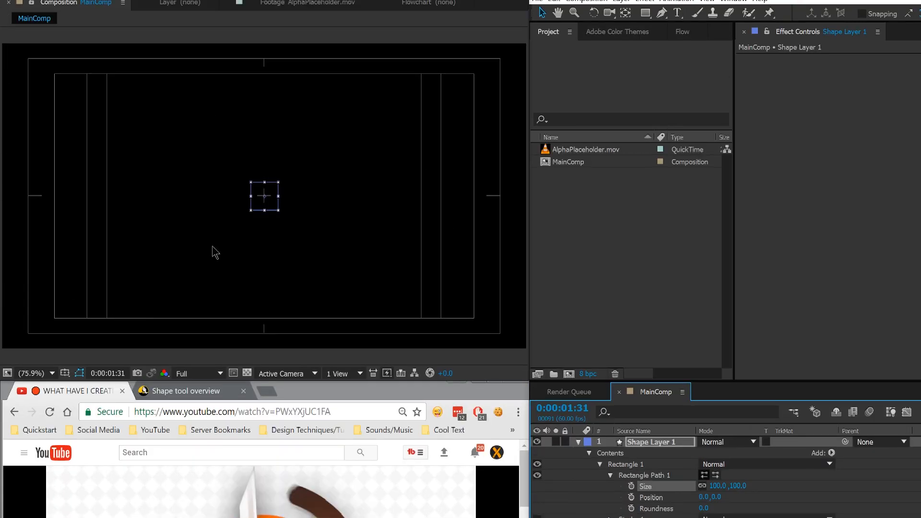
{"action": "mouse_move", "coordinate": [595, 312]}
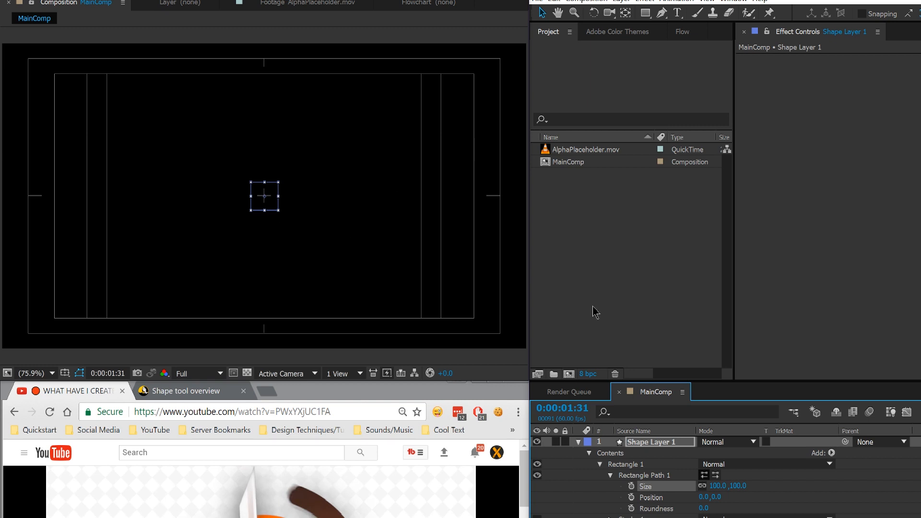
{"action": "mouse_move", "coordinate": [763, 450]}
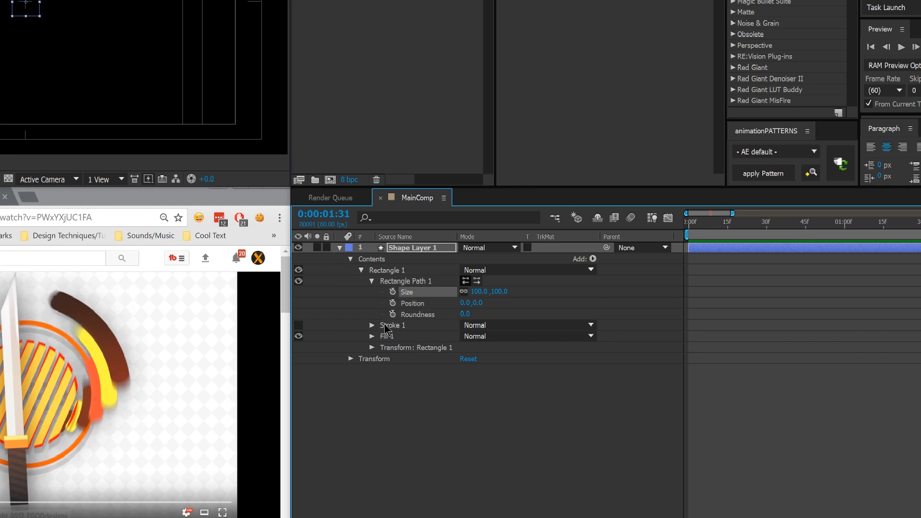
Rename the square group White, duplicate it, and name the copy Grey
{"action": "left_click", "coordinate": [373, 336]}
{"action": "type", "text": "White"}
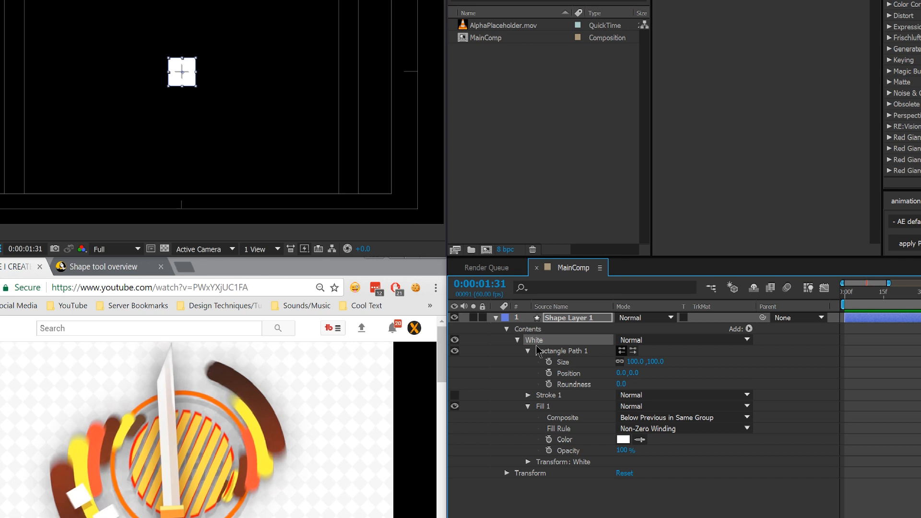
{"action": "left_click", "coordinate": [518, 340]}
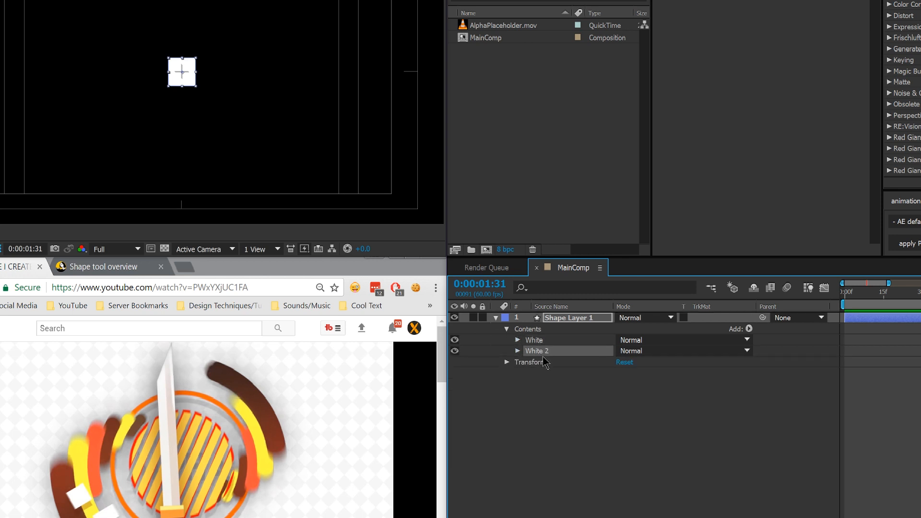
{"action": "type", "text": "Grey"}
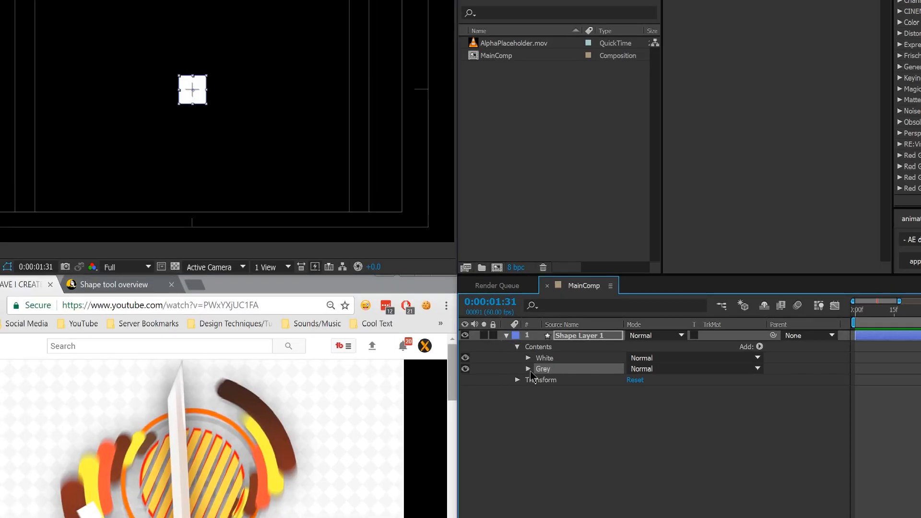
Expand the Grey group's transform and enter 100 to offset it beside the white square
{"action": "left_click", "coordinate": [528, 368]}
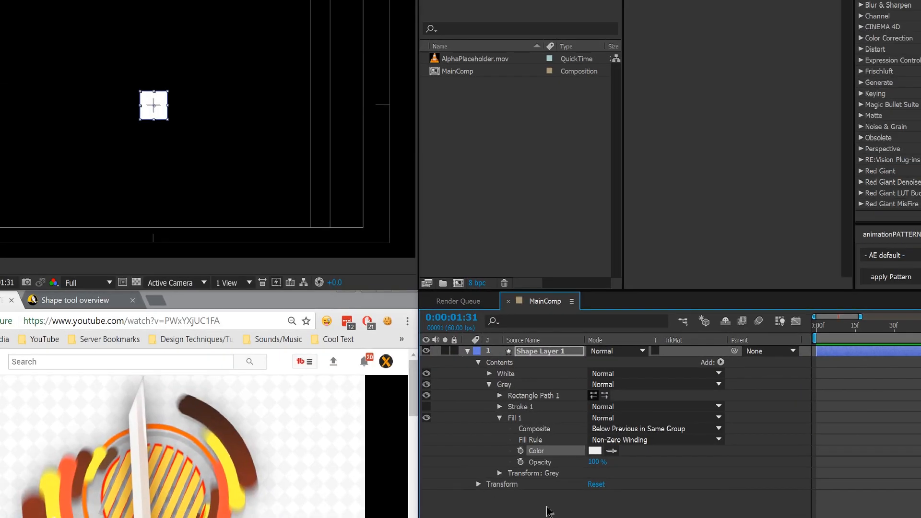
{"action": "left_click", "coordinate": [499, 474]}
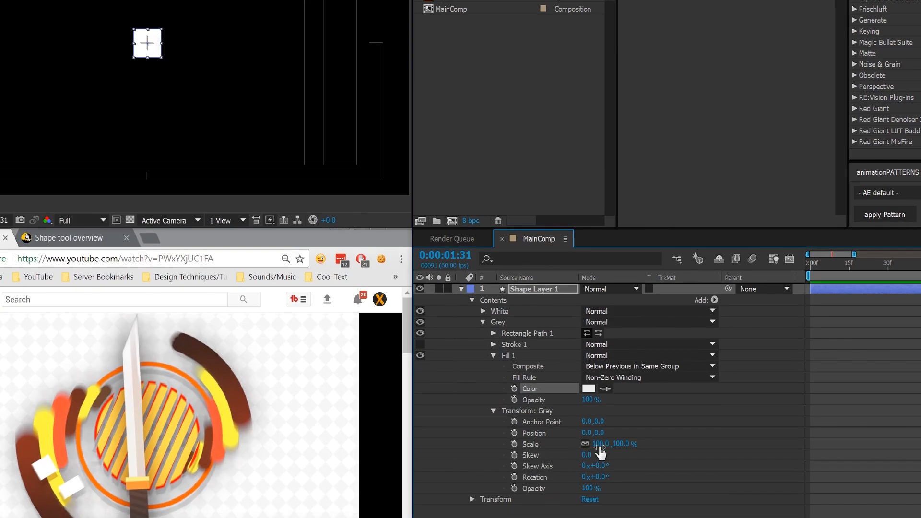
{"action": "type", "text": "10"}
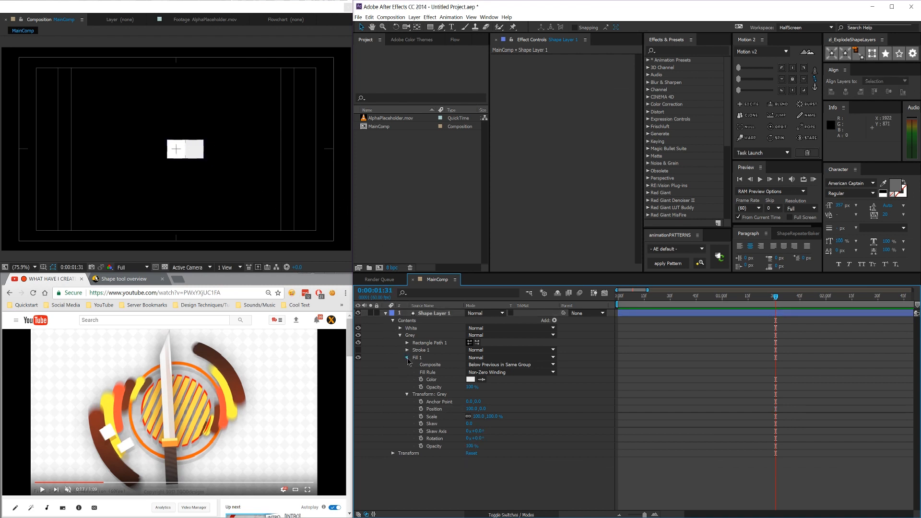
Add an empty group named Squares containing the White and Grey squares
{"action": "left_click", "coordinate": [408, 357]}
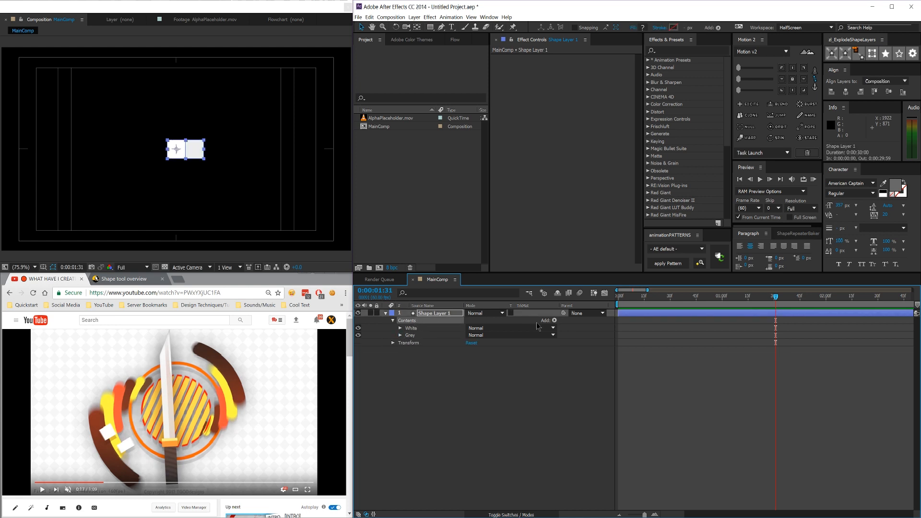
{"action": "left_click", "coordinate": [555, 320]}
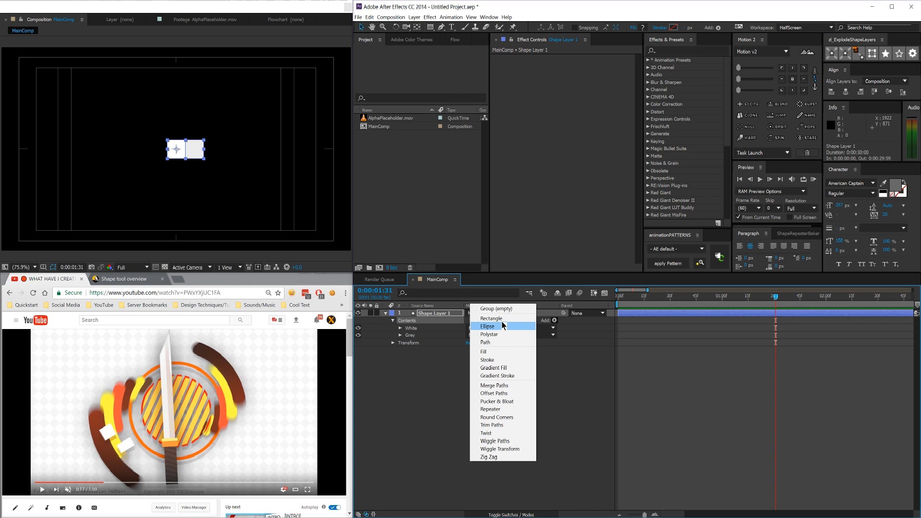
{"action": "left_click", "coordinate": [487, 326]}
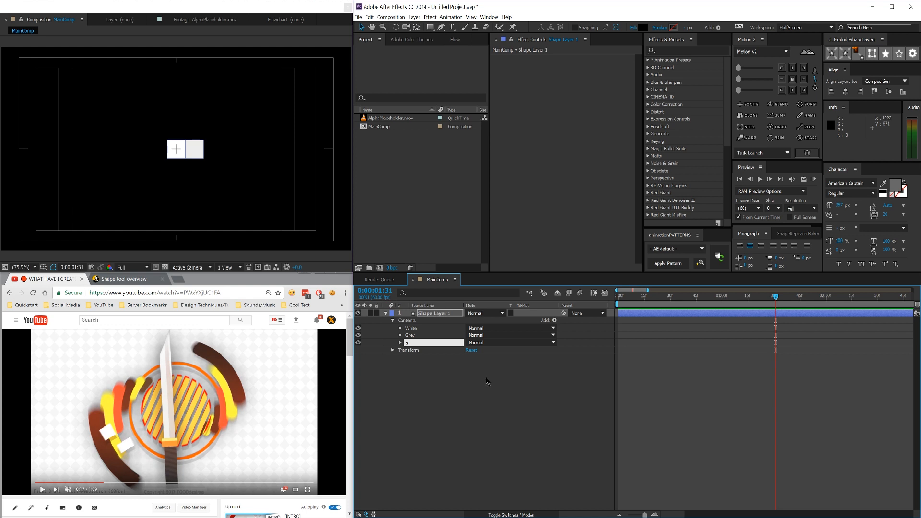
{"action": "type", "text": "Squares"}
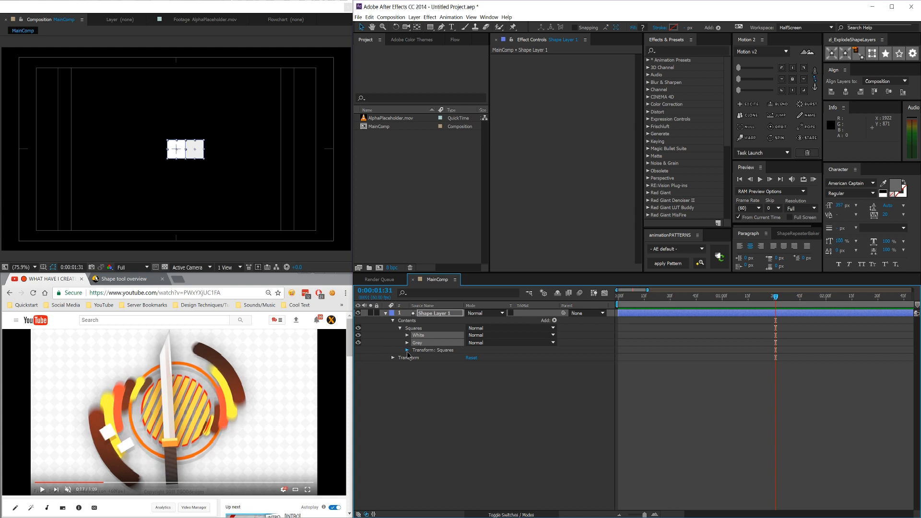
{"action": "left_click", "coordinate": [408, 349]}
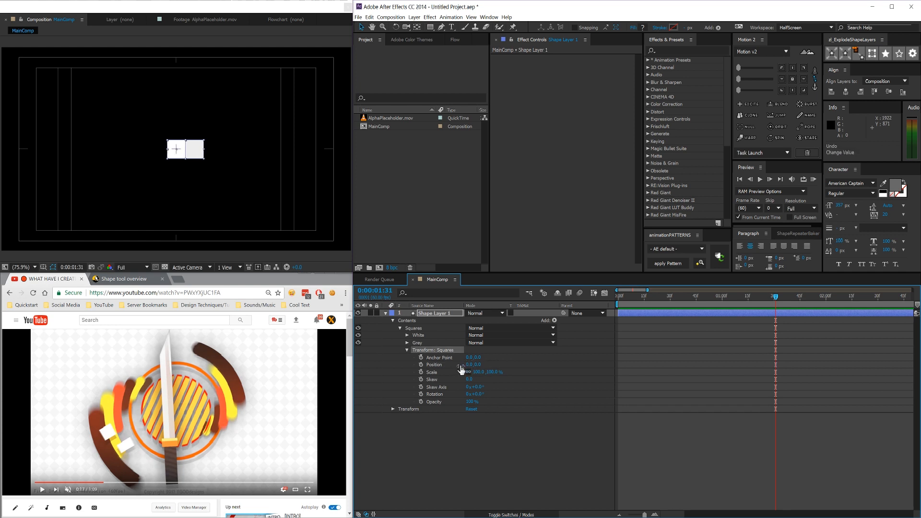
Add Repeater 1 to the Squares group and expand its copies and offset settings
{"action": "left_click", "coordinate": [400, 350]}
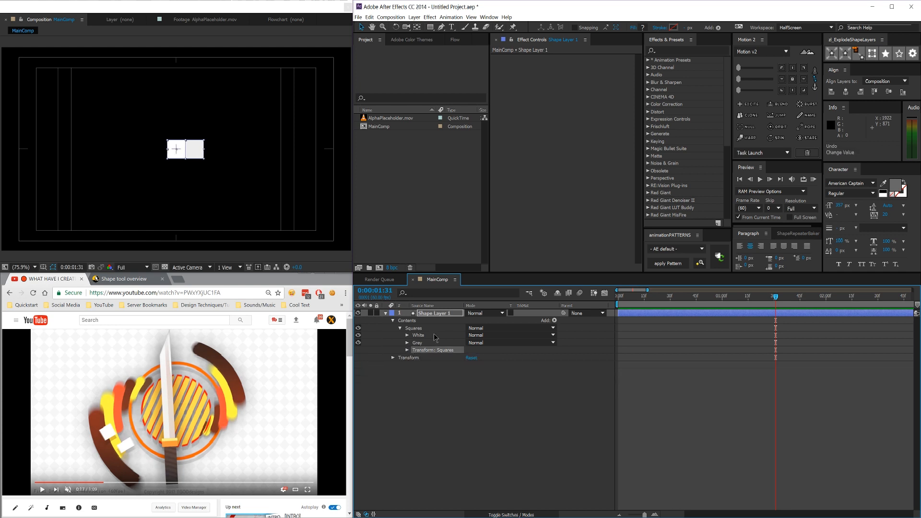
{"action": "left_click", "coordinate": [414, 328]}
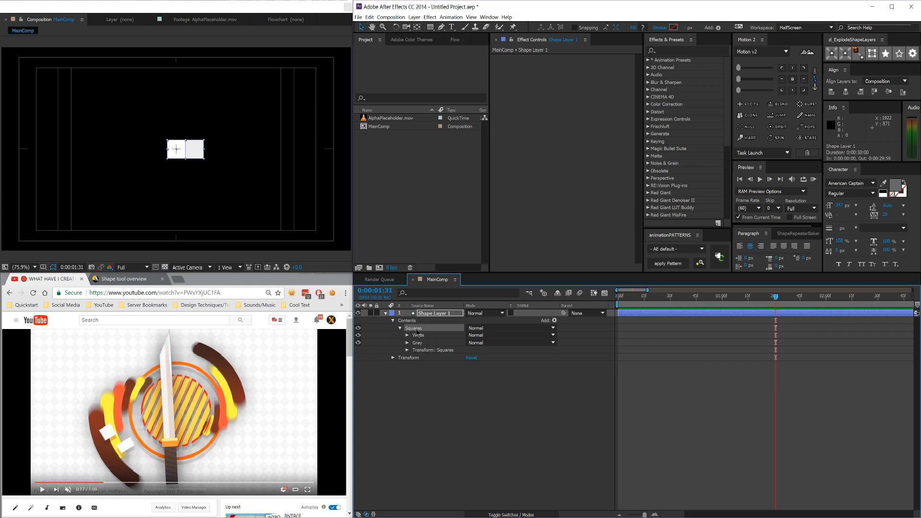
{"action": "left_click", "coordinate": [553, 320]}
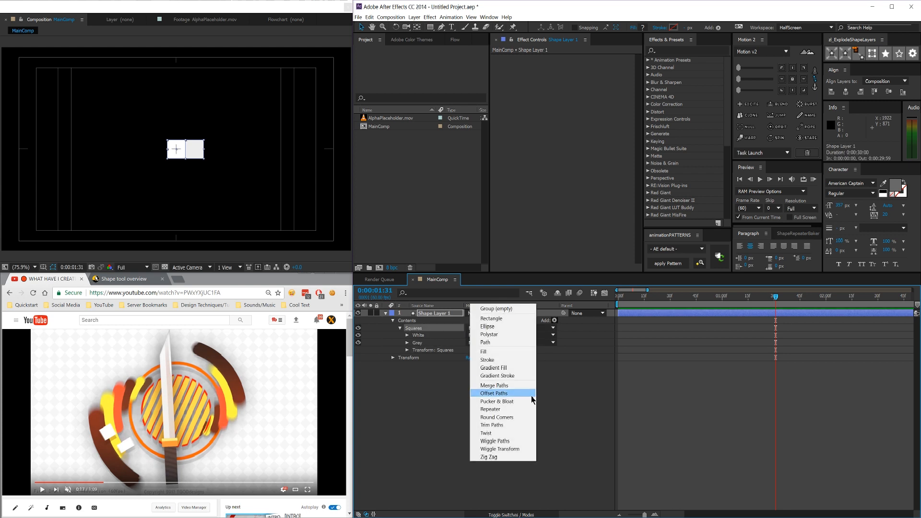
{"action": "left_click", "coordinate": [490, 409]}
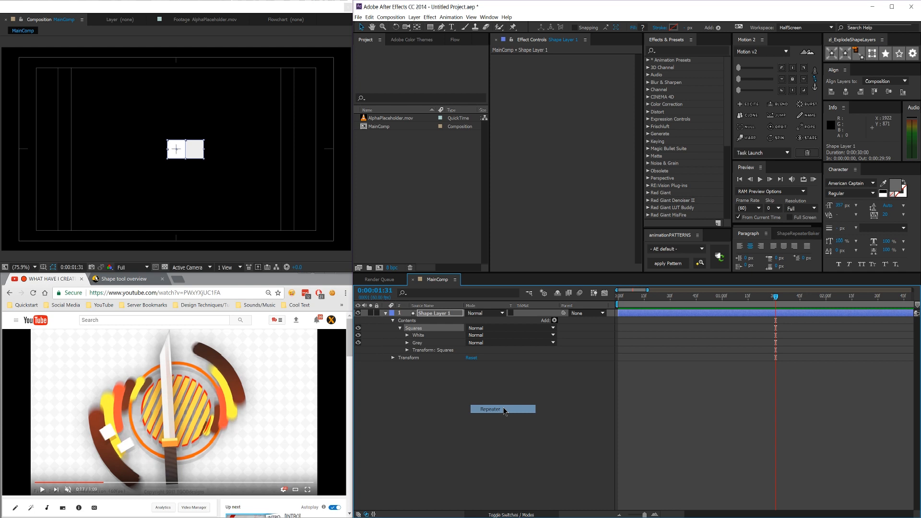
{"action": "left_click", "coordinate": [502, 409]}
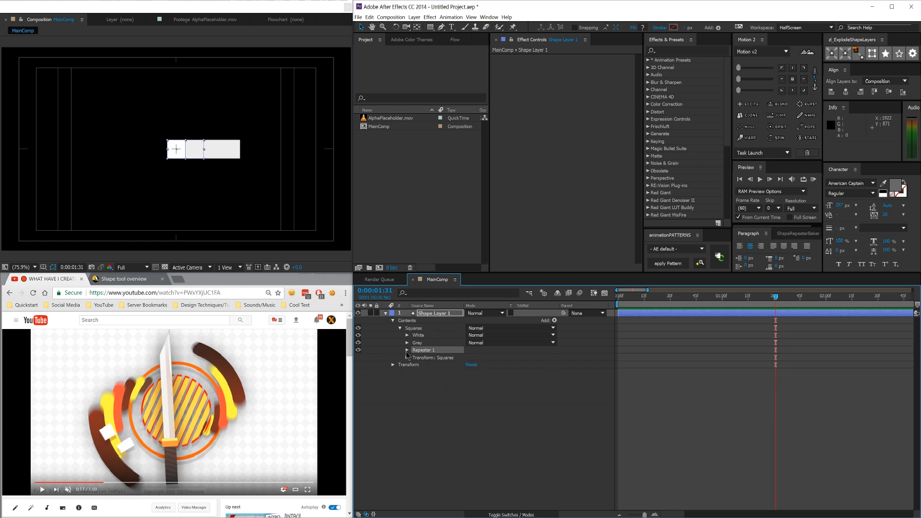
{"action": "left_click", "coordinate": [408, 349]}
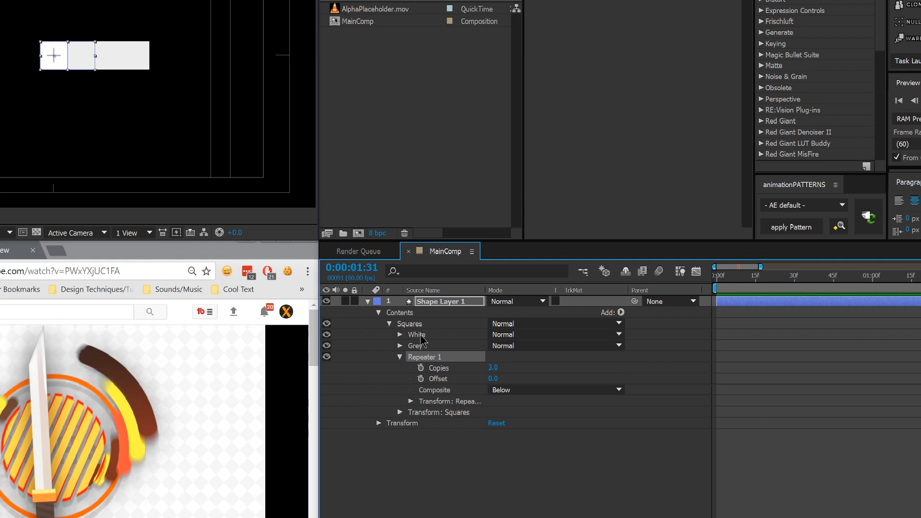
{"action": "mouse_move", "coordinate": [435, 371]}
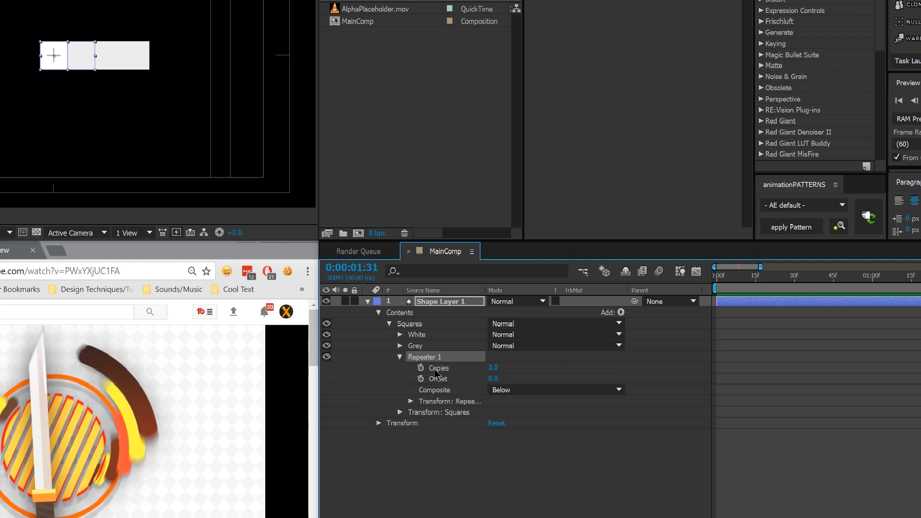
{"action": "mouse_move", "coordinate": [422, 397]}
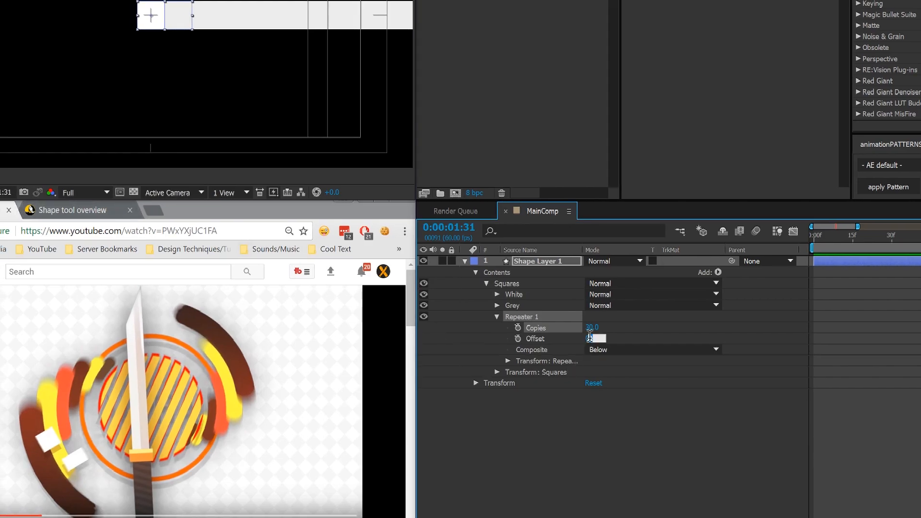
Set Repeater 1 Copies to 30 and Offset to -15, stretching the strip across the frame
{"action": "type", "text": "-1"}
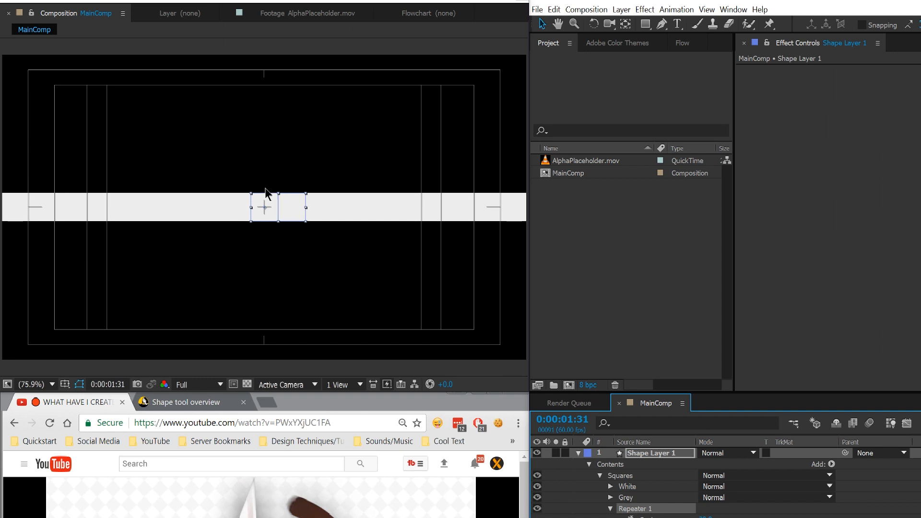
{"action": "mouse_move", "coordinate": [540, 212]}
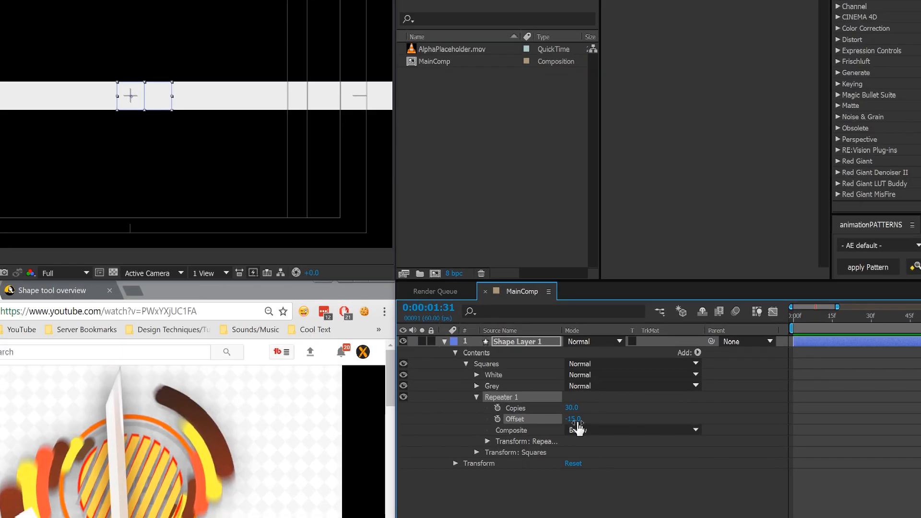
{"action": "left_click", "coordinate": [573, 419]}
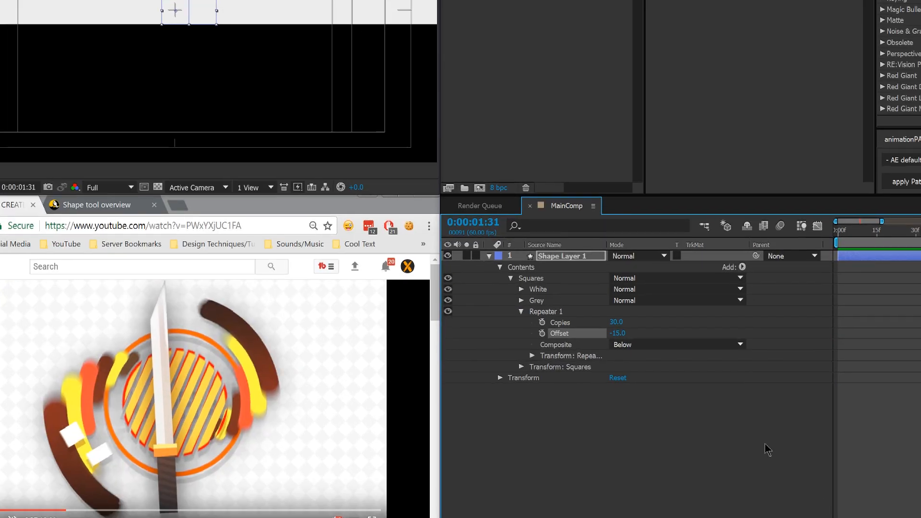
{"action": "left_click", "coordinate": [520, 355]}
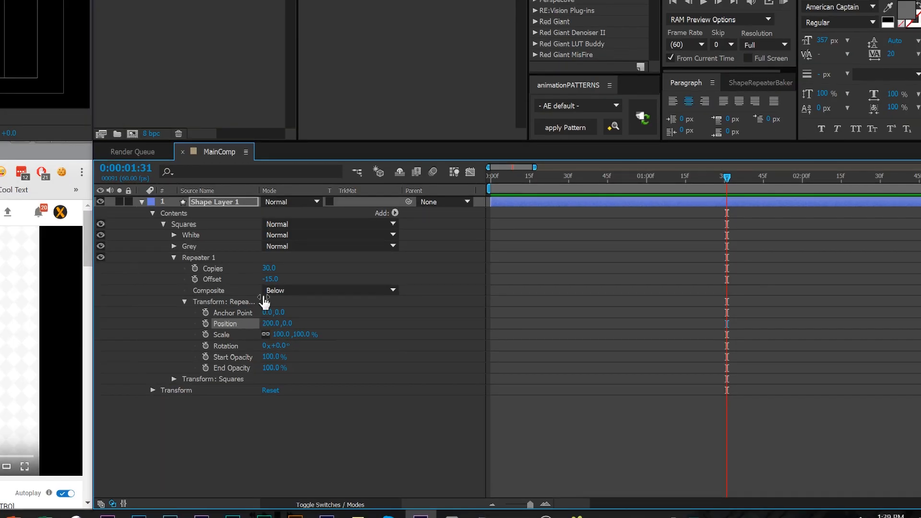
{"action": "mouse_move", "coordinate": [223, 267]}
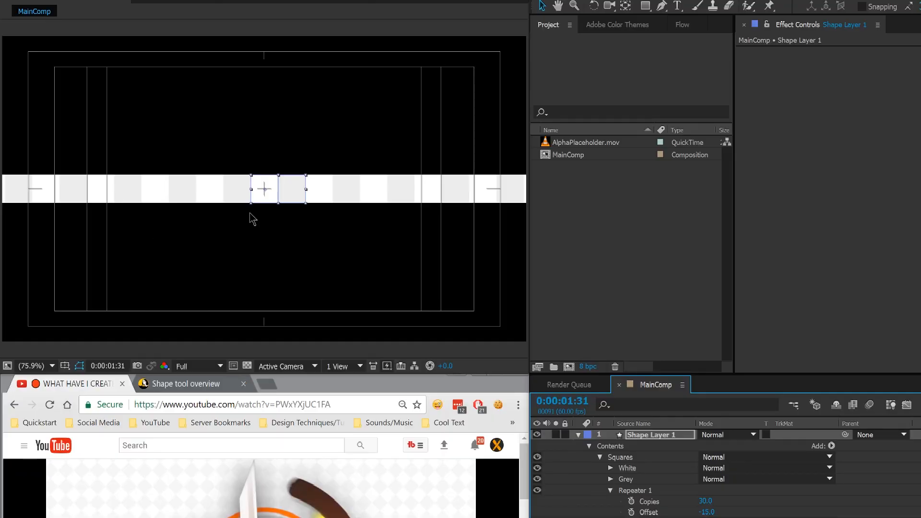
{"action": "mouse_move", "coordinate": [339, 185]}
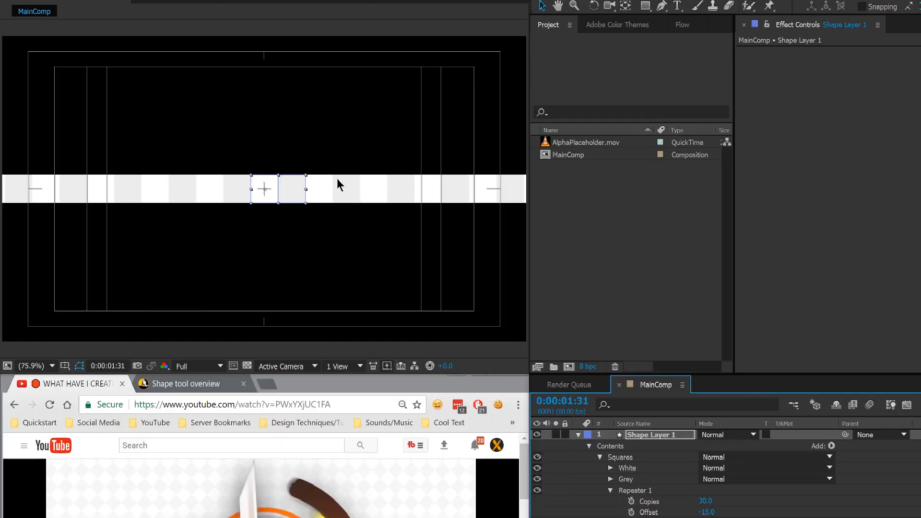
{"action": "mouse_move", "coordinate": [375, 198]}
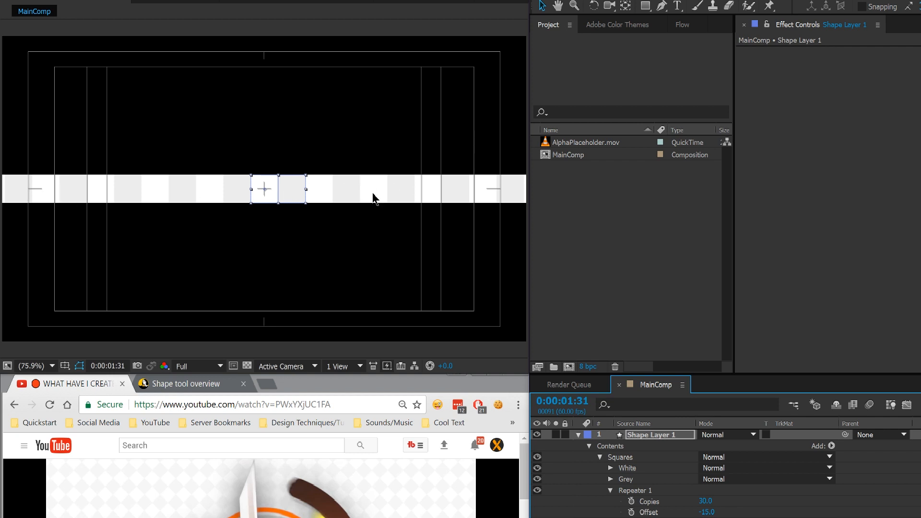
{"action": "mouse_move", "coordinate": [409, 215]}
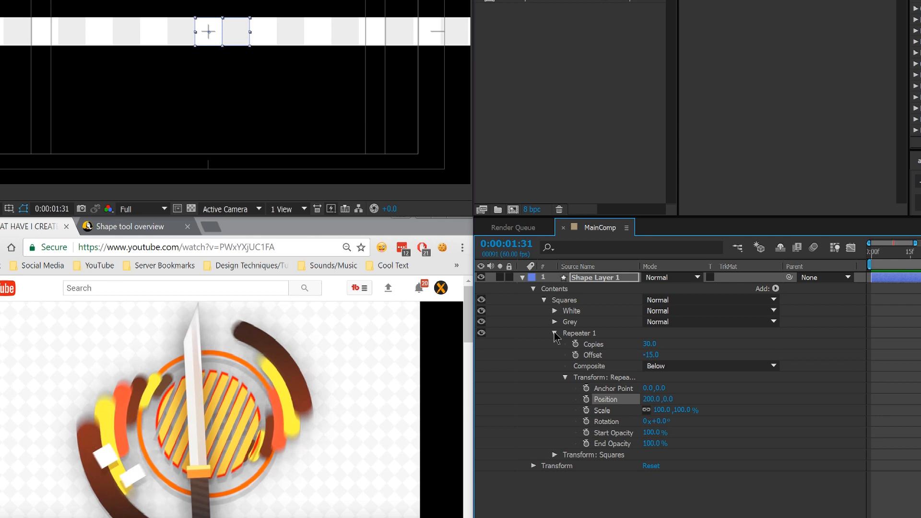
Set Repeater 2's position to 0, 100 so the strip tiles downward
{"action": "left_click", "coordinate": [556, 333]}
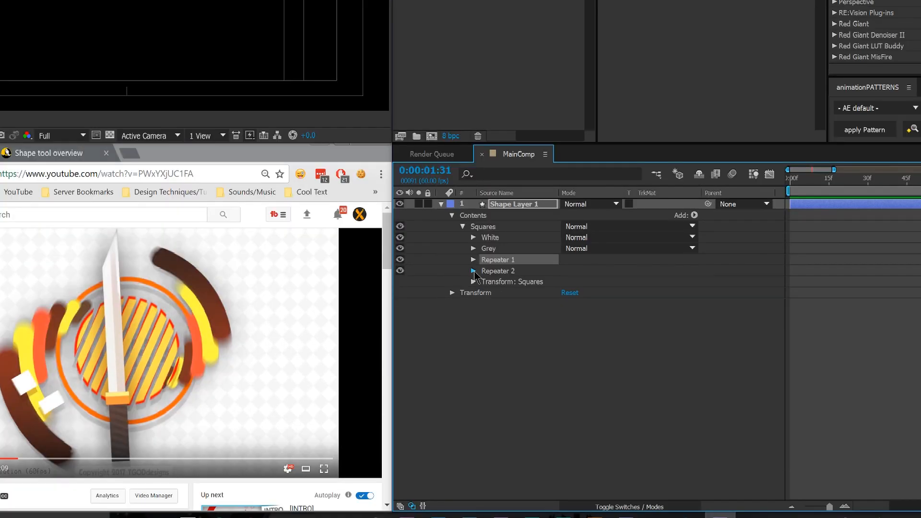
{"action": "left_click", "coordinate": [474, 271]}
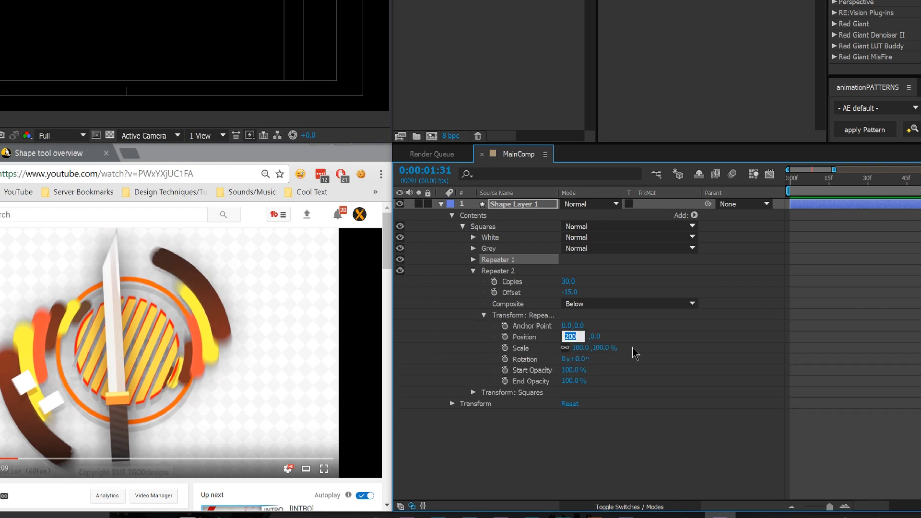
{"action": "type", "text": "0"}
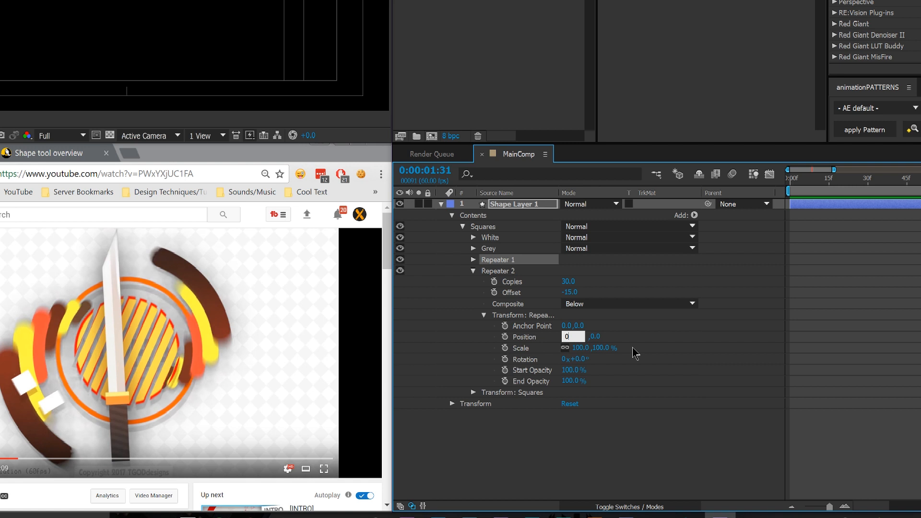
{"action": "left_click", "coordinate": [592, 337]}
{"action": "type", "text": "2"}
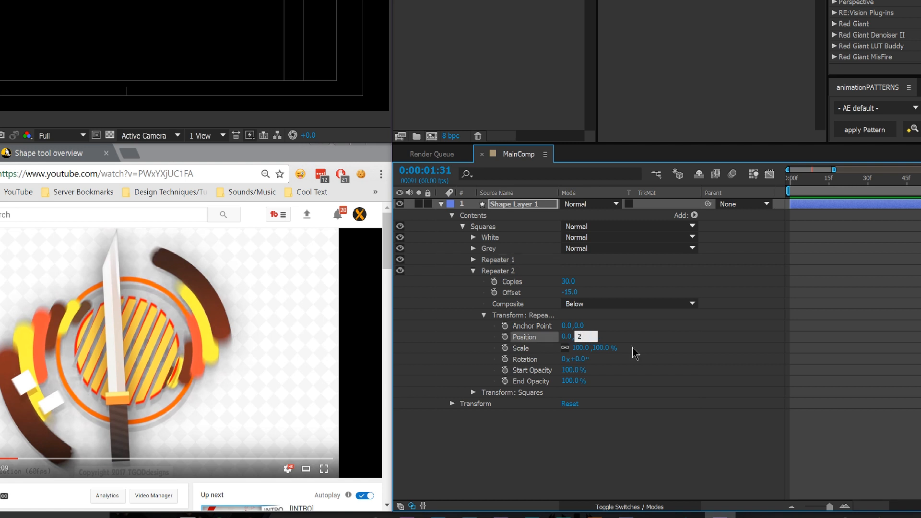
{"action": "type", "text": "100.0"}
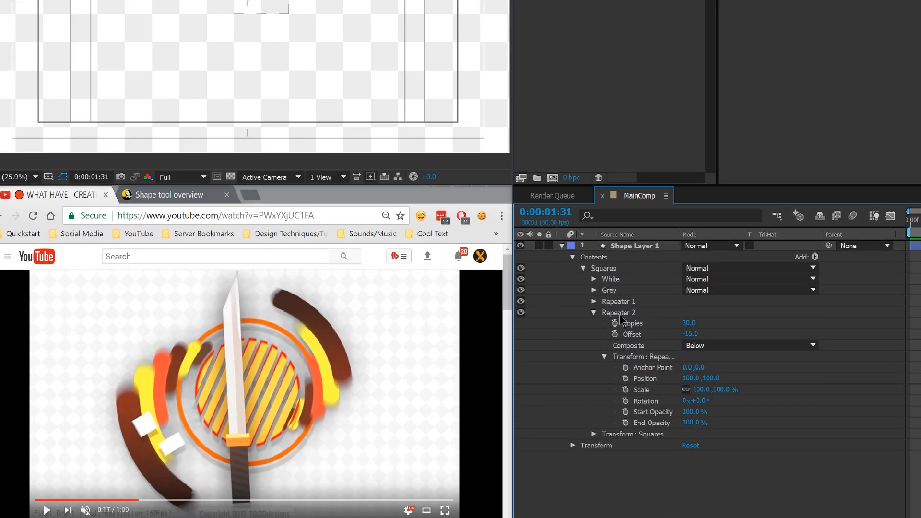
Collapse Repeater 2 and expand the Squares group's Transform properties
{"action": "left_click", "coordinate": [596, 312]}
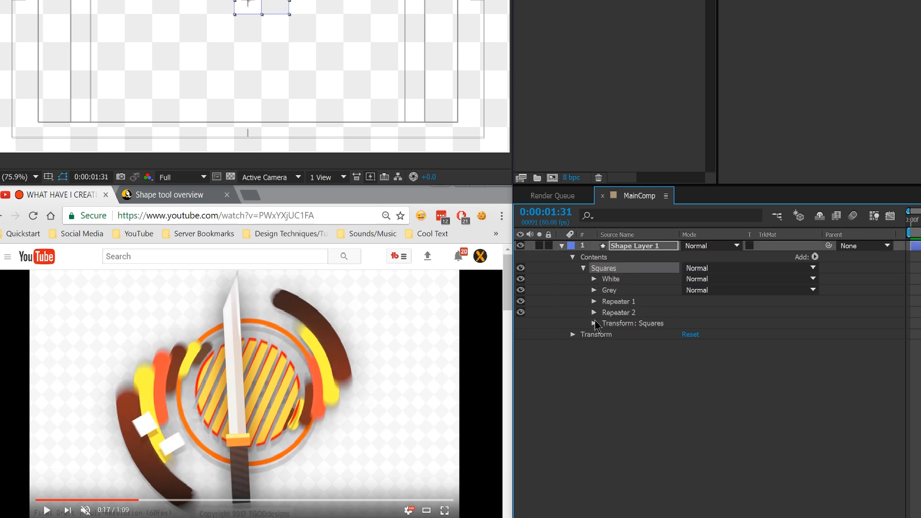
{"action": "left_click", "coordinate": [594, 323]}
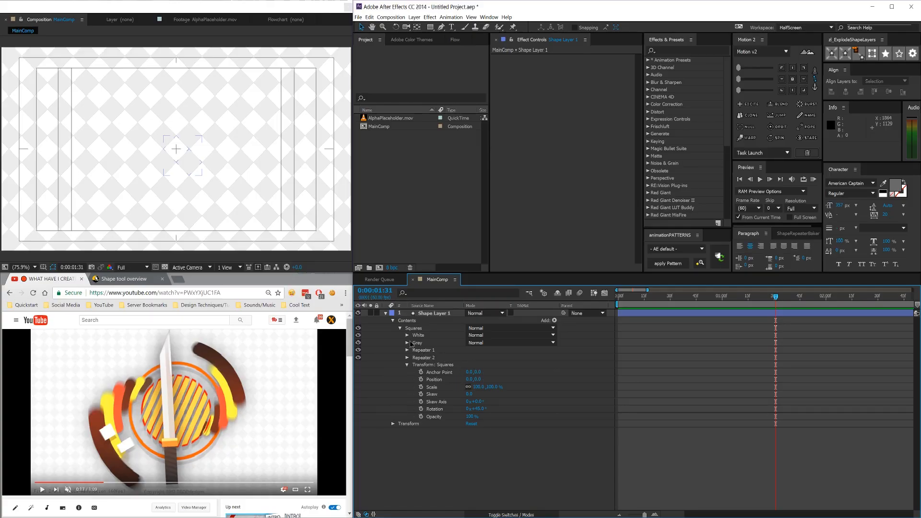
Rotate Squares 45°, scale it to 67%, and lighten the Grey fill to F4F4F4
{"action": "left_click", "coordinate": [406, 343]}
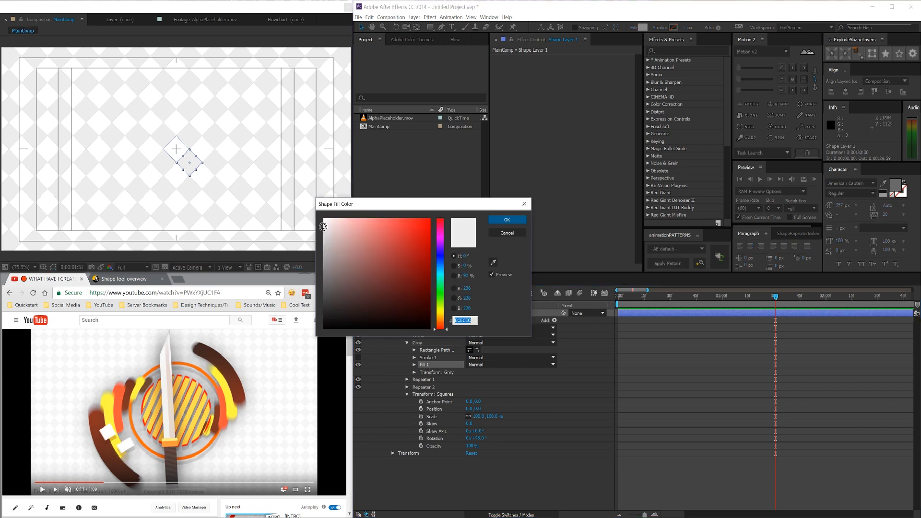
{"action": "left_click", "coordinate": [320, 222]}
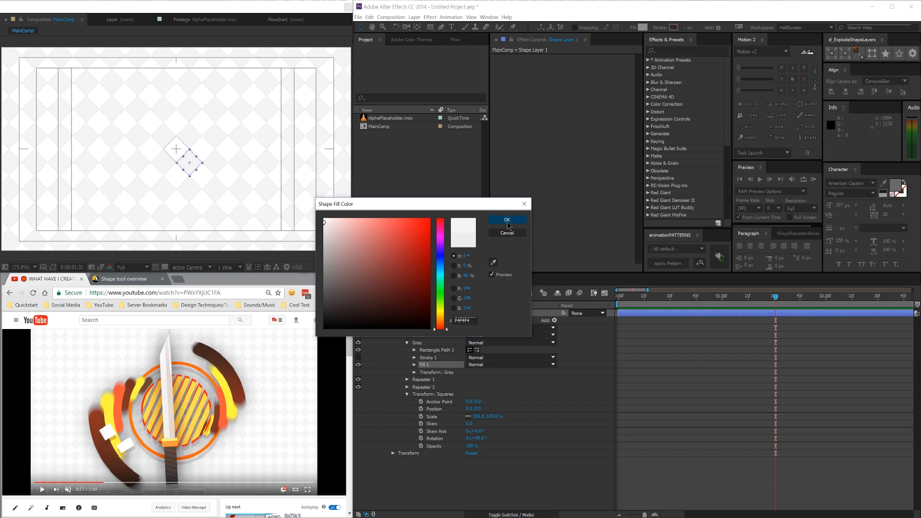
{"action": "left_click", "coordinate": [507, 220]}
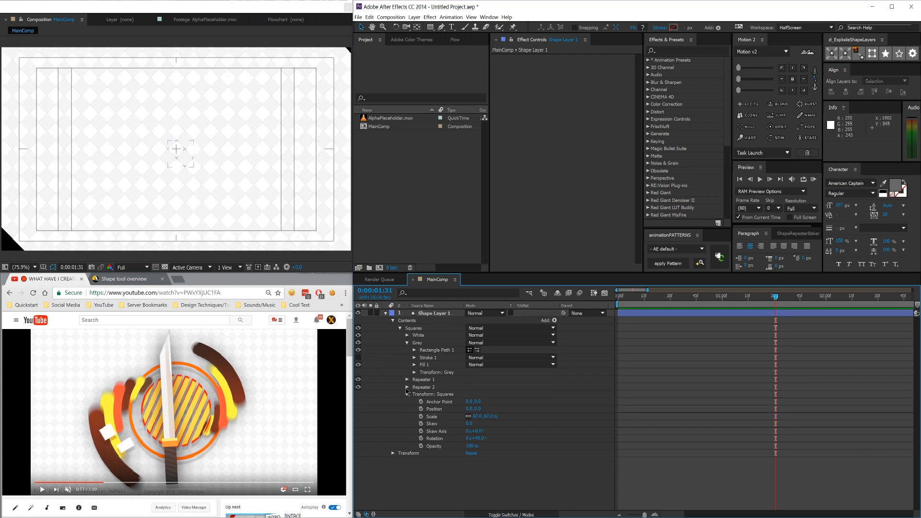
Set Repeater 1 and Repeater 2 to 60 copies with offset -30, then collapse them
{"action": "left_click", "coordinate": [407, 379]}
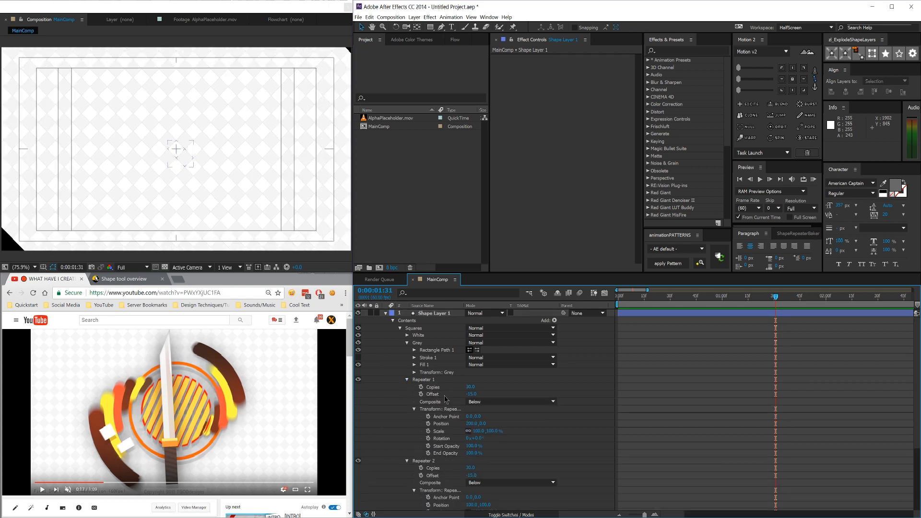
{"action": "double_click", "coordinate": [470, 387]}
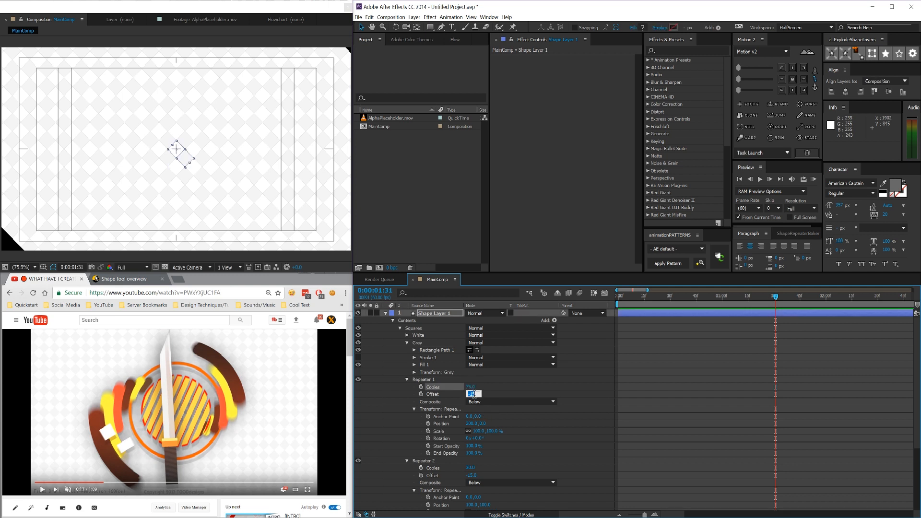
{"action": "left_click", "coordinate": [471, 386]}
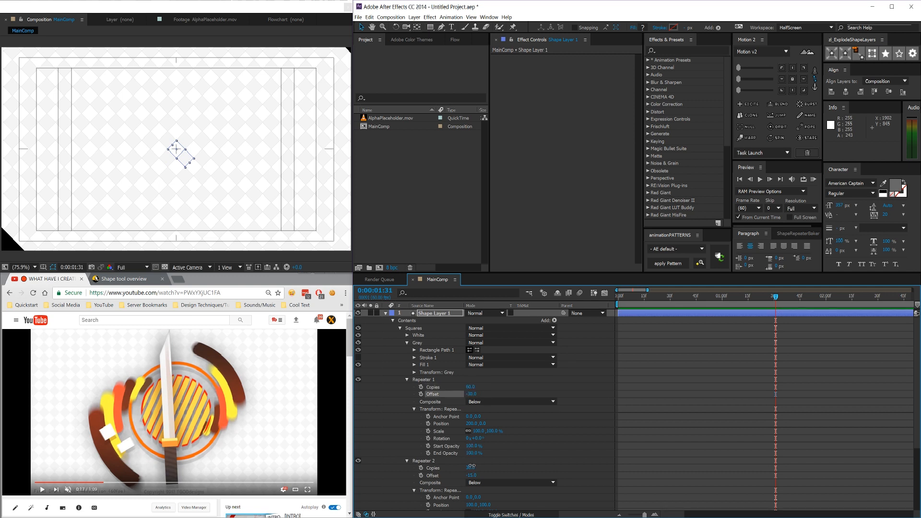
{"action": "left_click", "coordinate": [469, 467]}
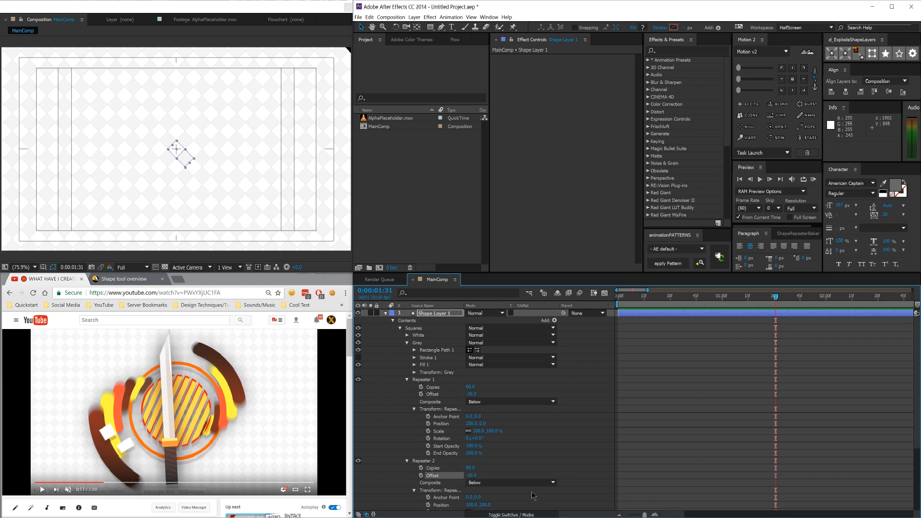
{"action": "left_click", "coordinate": [407, 379]}
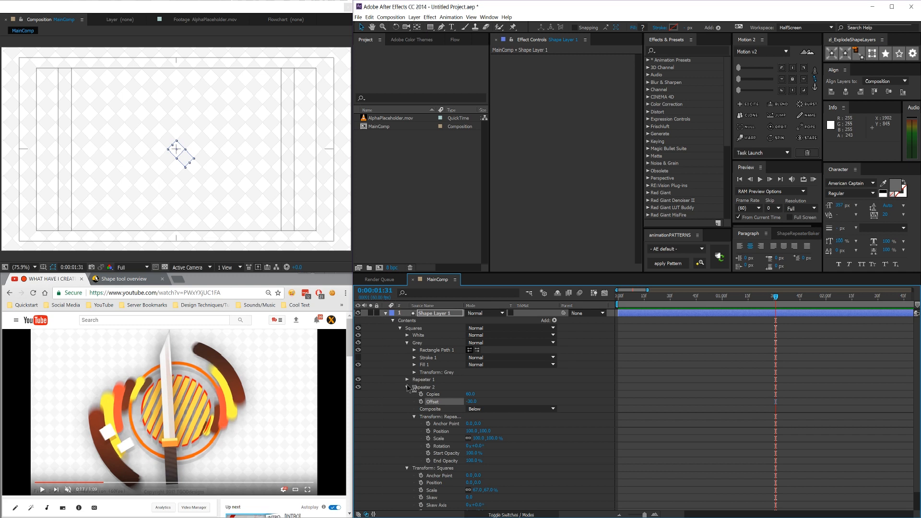
{"action": "left_click", "coordinate": [408, 387]}
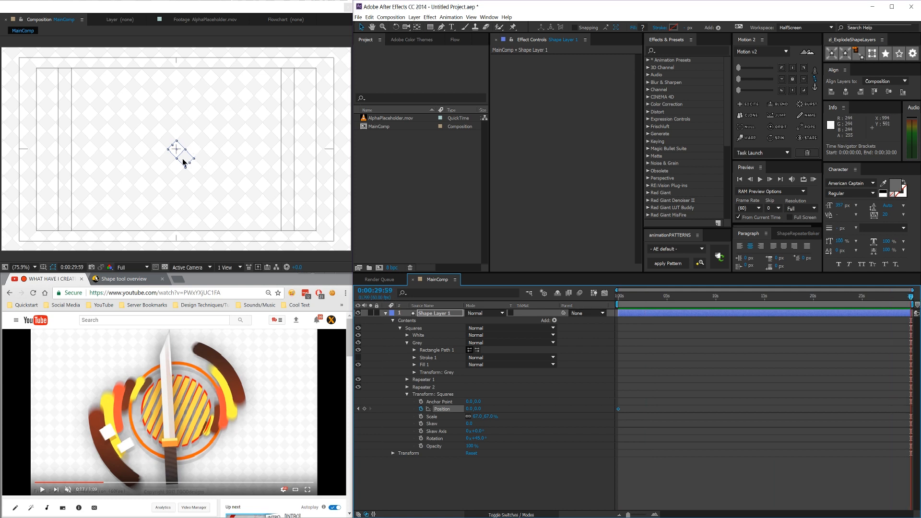
Drag the squares in the viewer at the last frame to set the ending Position keyframe
{"action": "left_click_drag", "start_coordinate": [180, 150], "coordinate": [299, 150]}
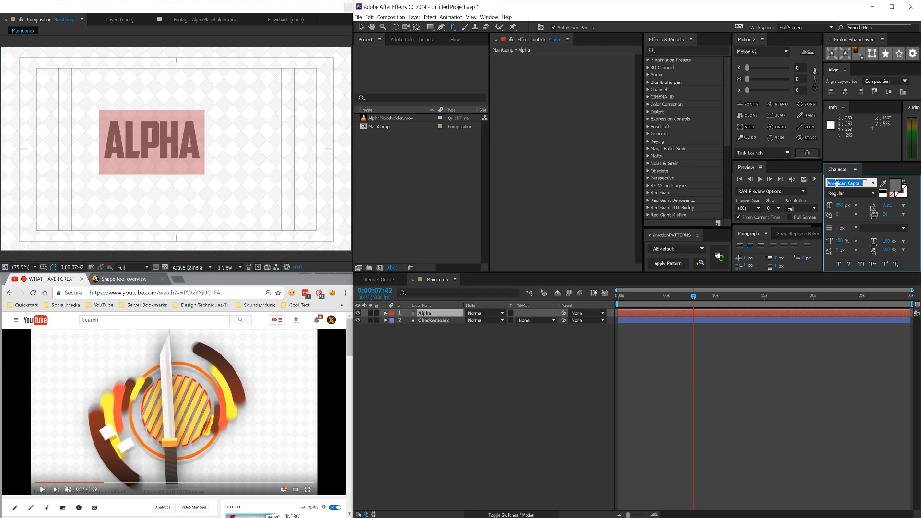
Set the ALPHA text in the Alien League font and centre it
{"action": "left_click", "coordinate": [851, 183]}
{"action": "type", "text": "Alien League"}
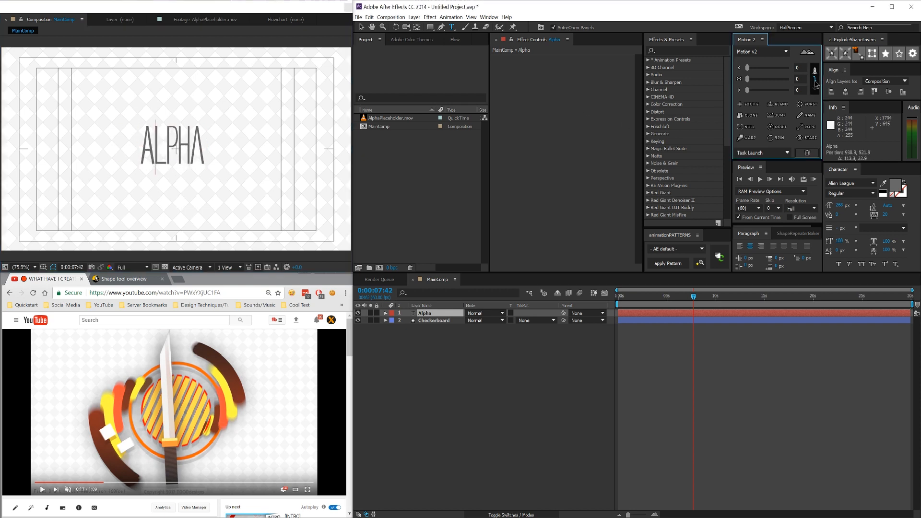
{"action": "left_click", "coordinate": [170, 144]}
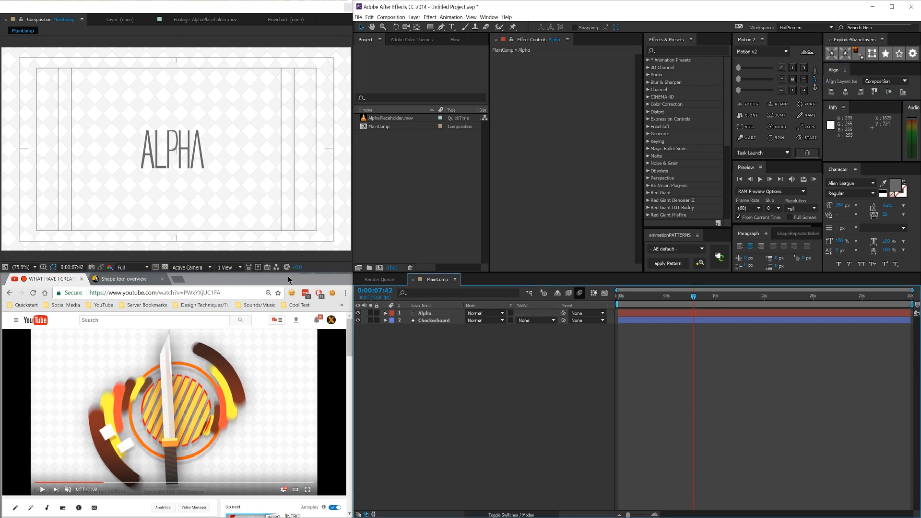
{"action": "left_click", "coordinate": [172, 153]}
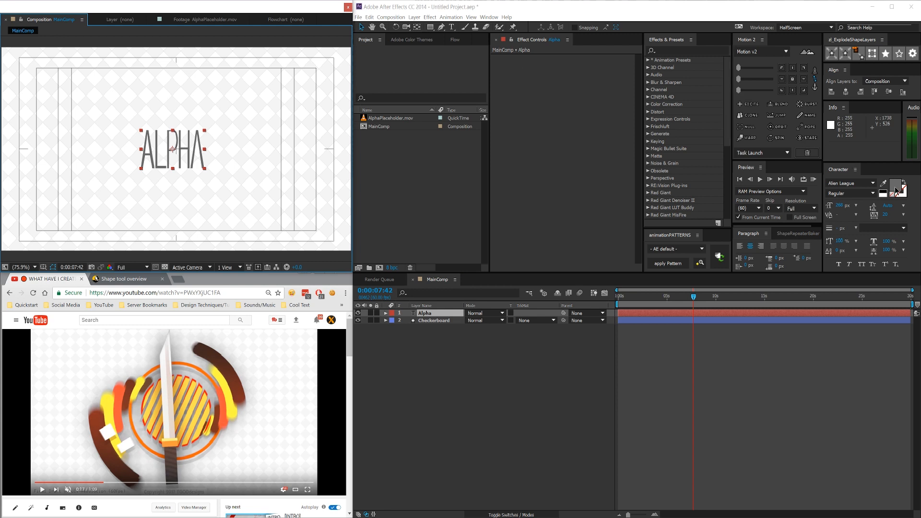
Colour the ALPHA text BABABA and apply the 2D Flat Shadow preset
{"action": "left_click", "coordinate": [885, 184]}
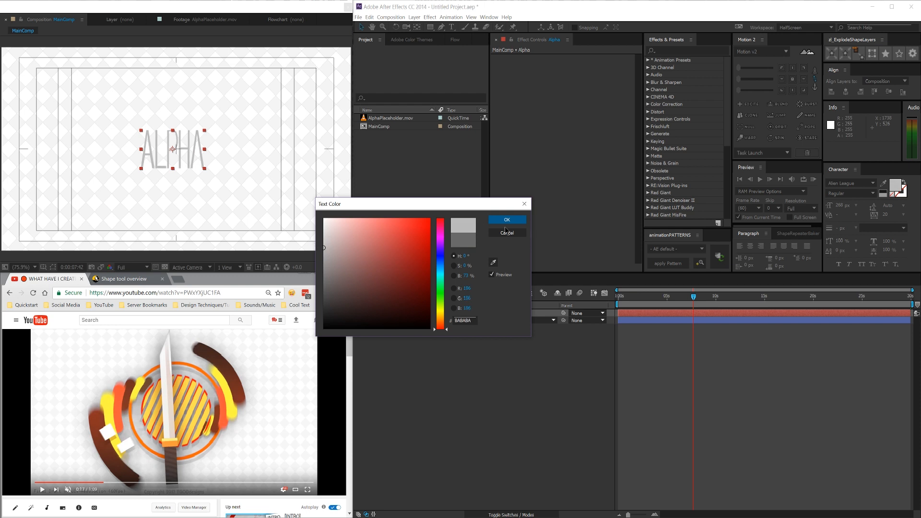
{"action": "left_click", "coordinate": [506, 219]}
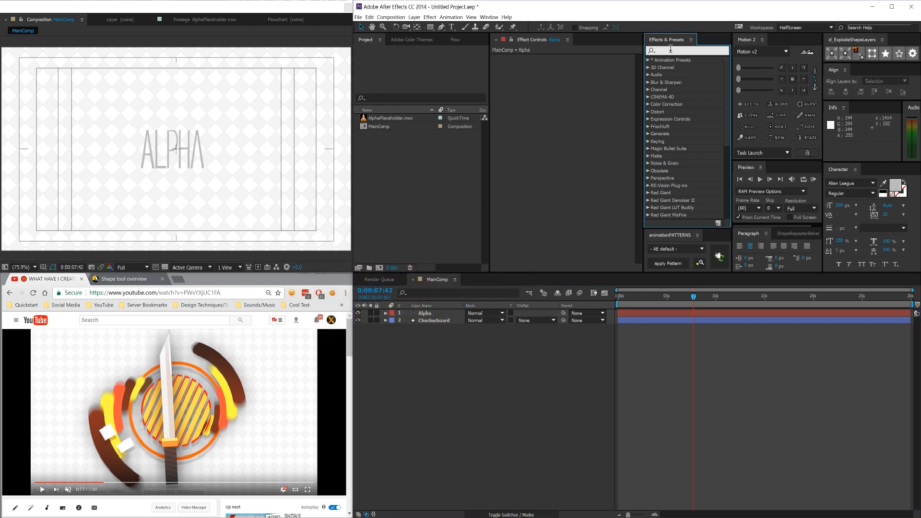
{"action": "type", "text": "2D"}
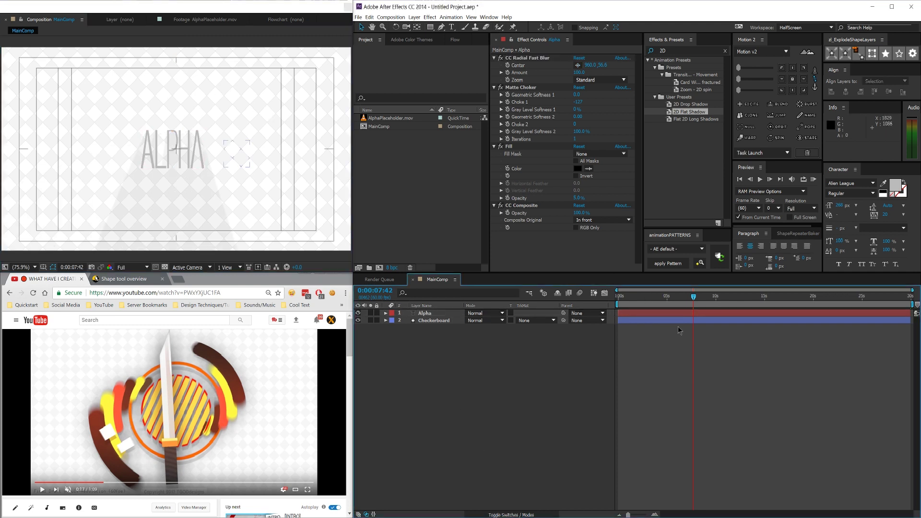
{"action": "left_click", "coordinate": [655, 296]}
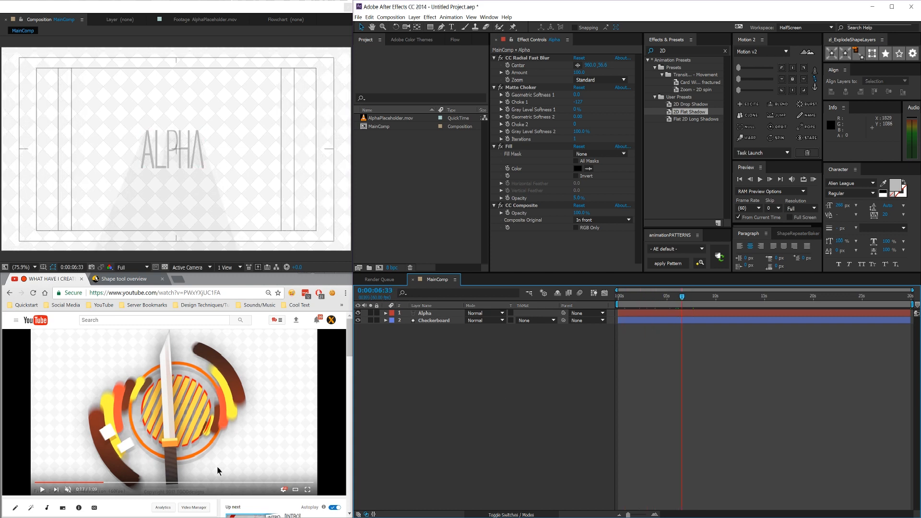
{"action": "mouse_move", "coordinate": [168, 416]}
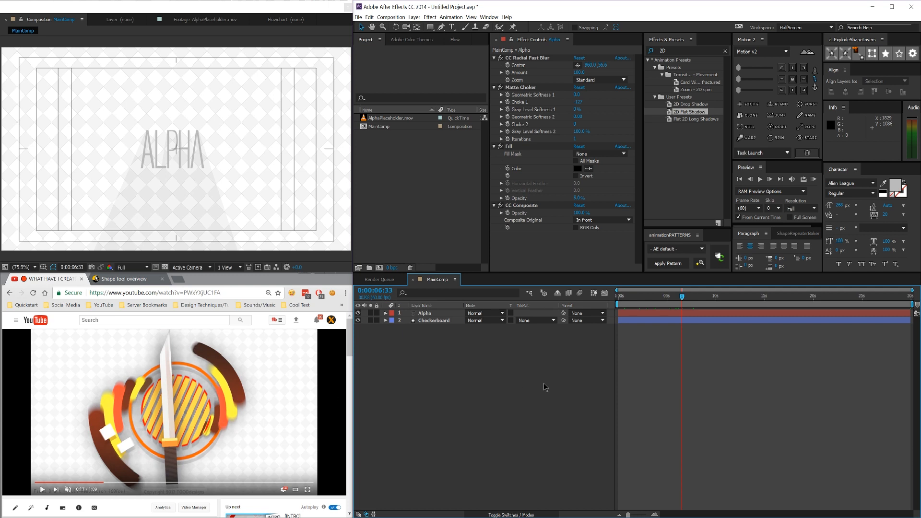
{"action": "mouse_move", "coordinate": [150, 187]}
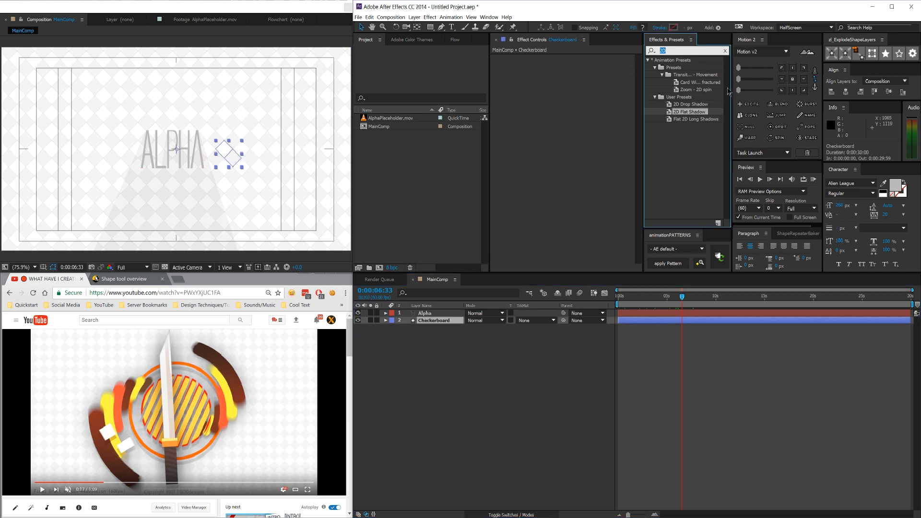
Search Effects & Presets for 'blur' to list blur effects for the Checkerboard layer
{"action": "type", "text": "blur"}
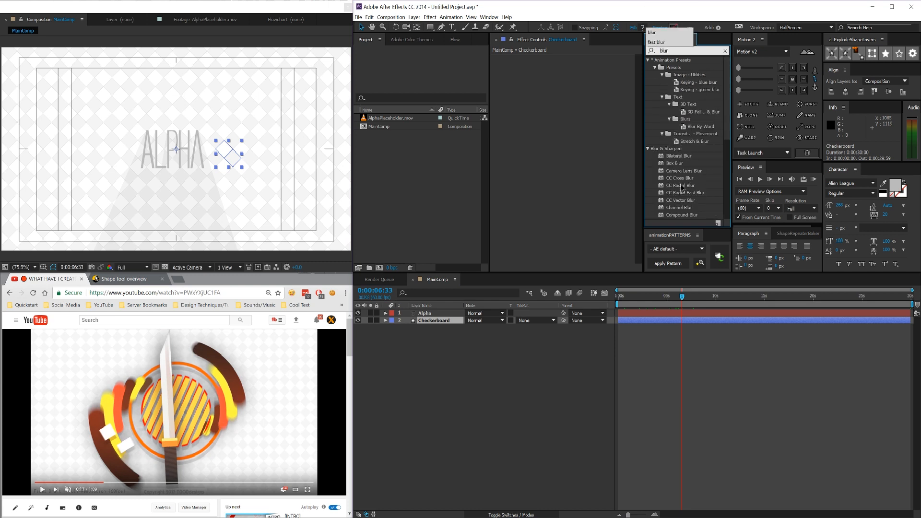
{"action": "type", "text": "fast"}
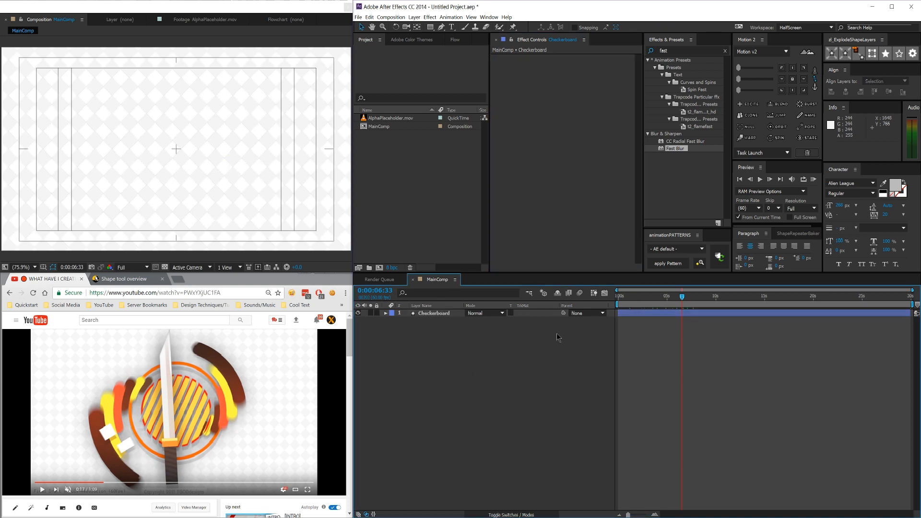
{"action": "mouse_move", "coordinate": [676, 400]}
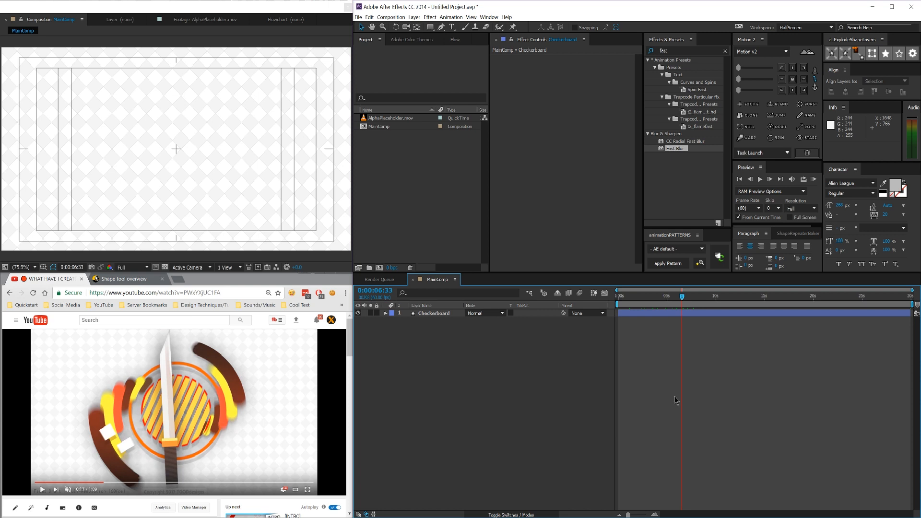
{"action": "mouse_move", "coordinate": [700, 428]}
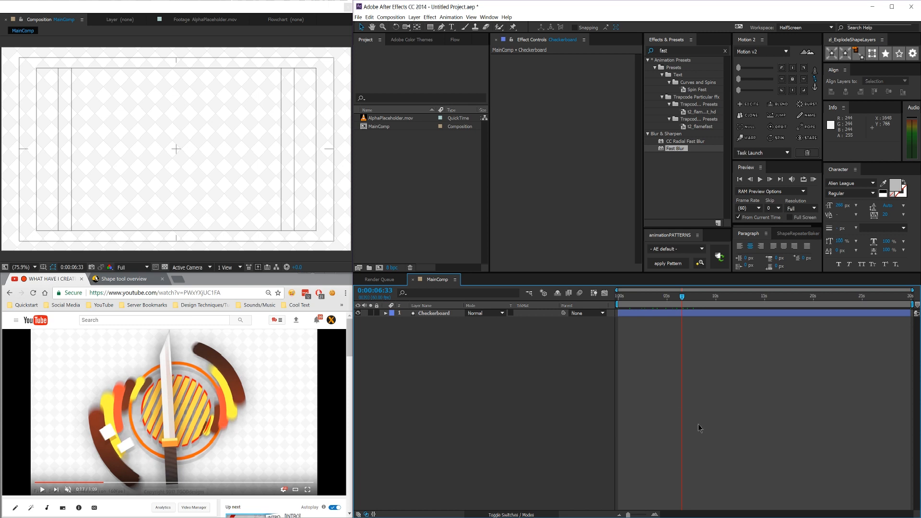